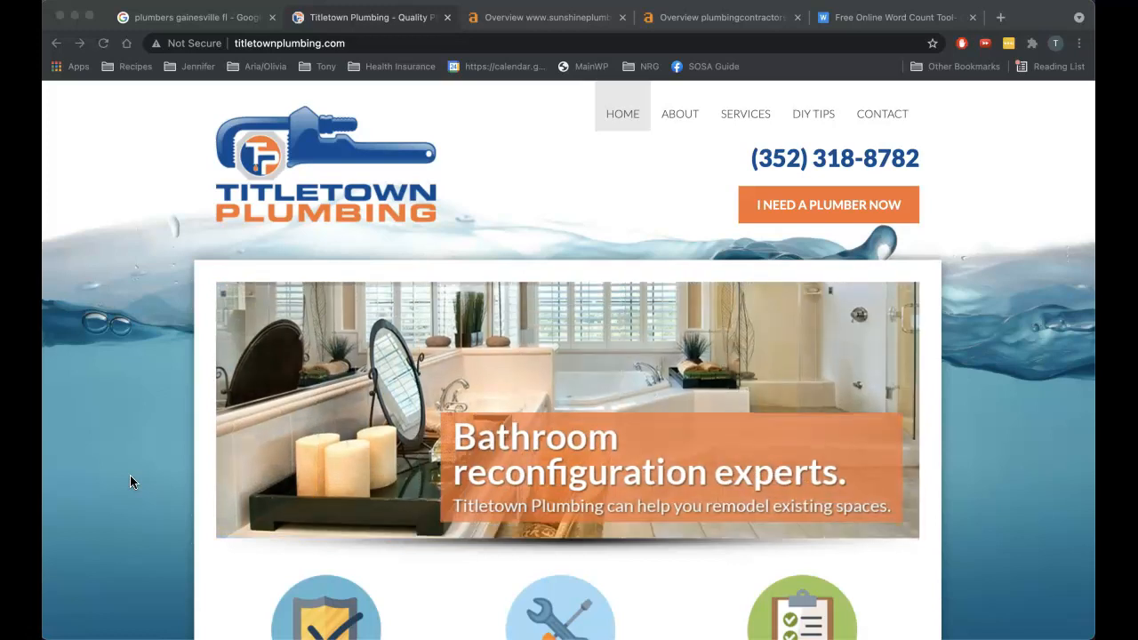
Step: Scroll through the Titletown Plumbing homepage, then switch to the word-count site
scroll(down, 3)
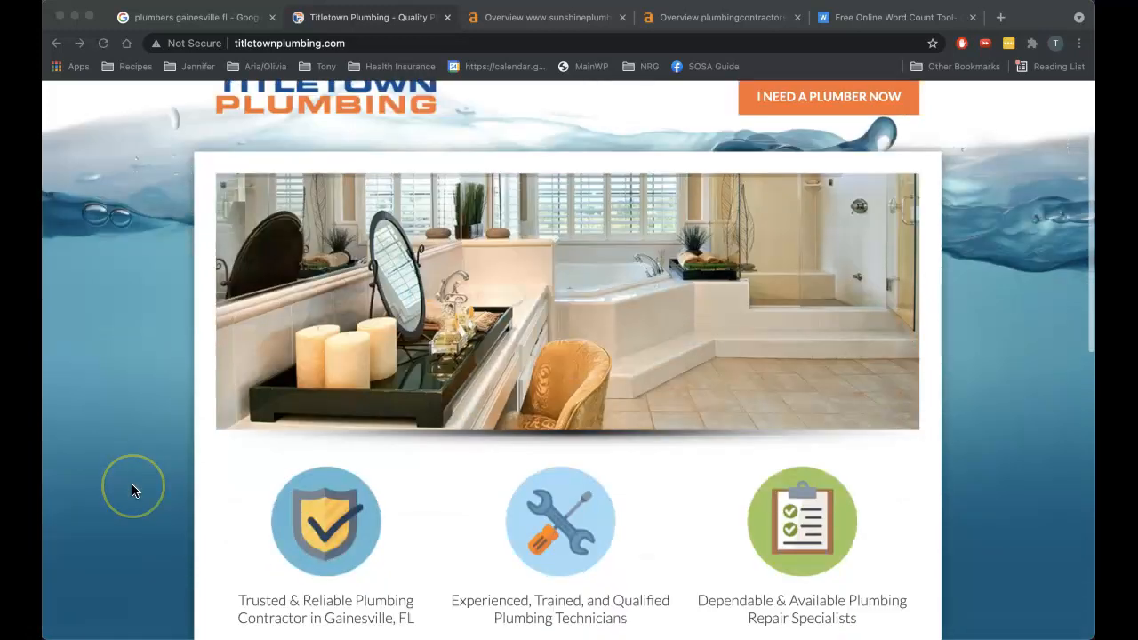
scroll(down, 3)
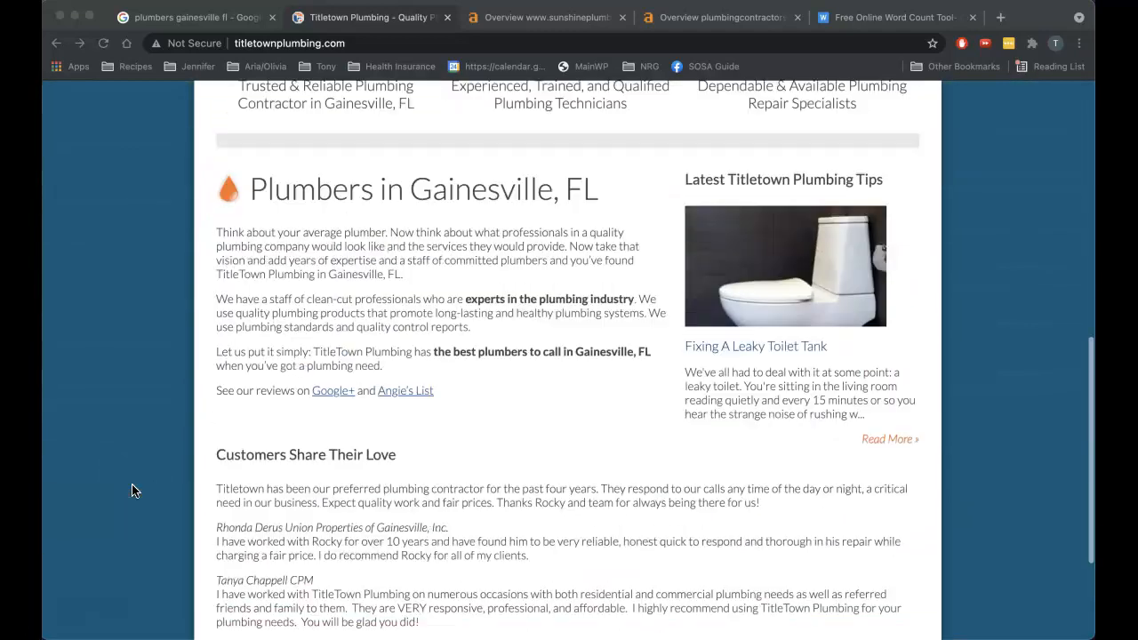
scroll(up, 3)
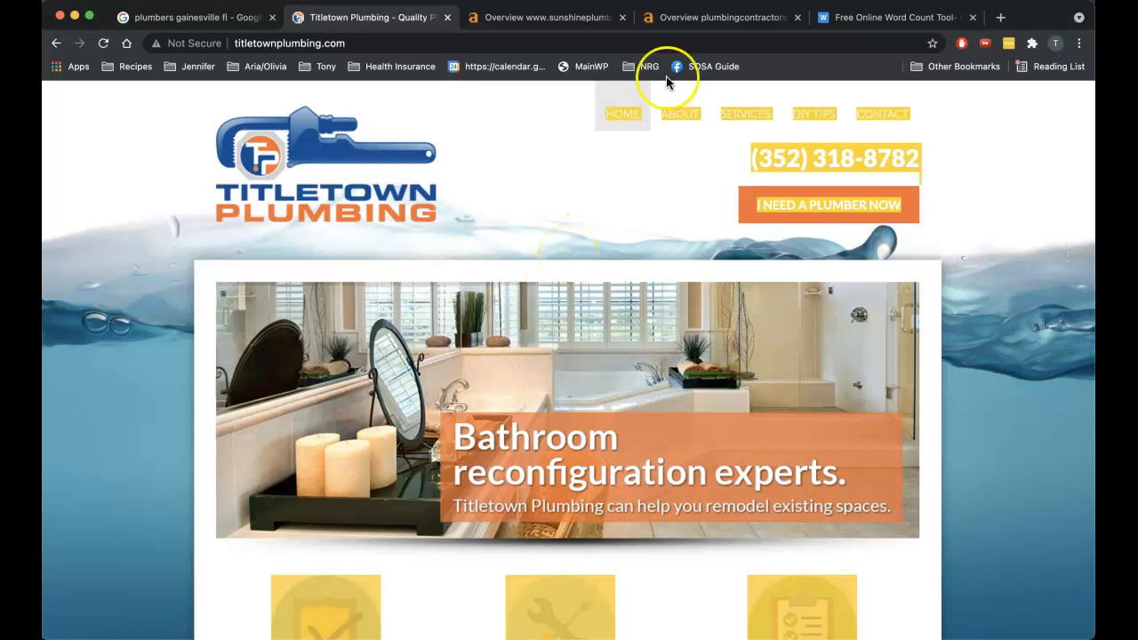
click(894, 17)
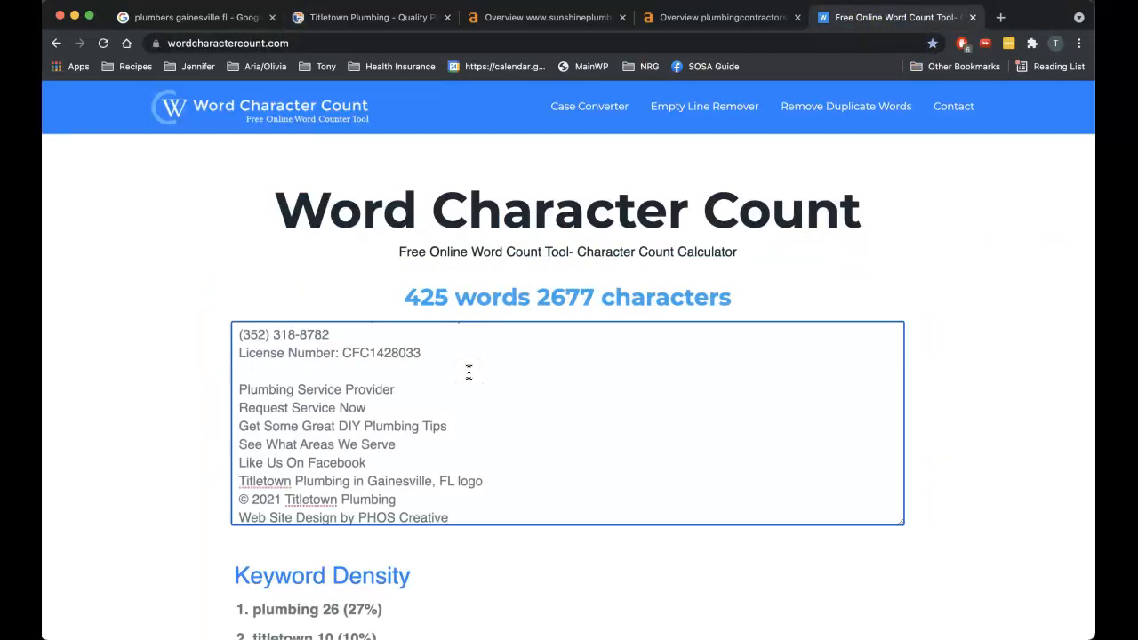
Step: Review the 425-word, 2,677-character count and return to the Google results
scroll(up, 3)
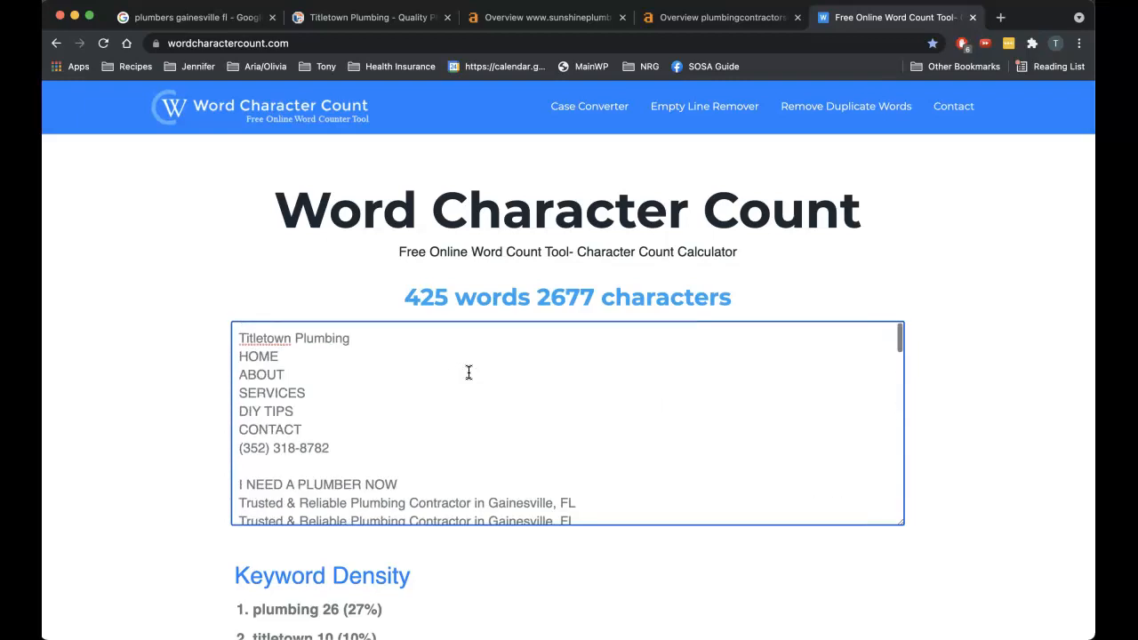
click(364, 17)
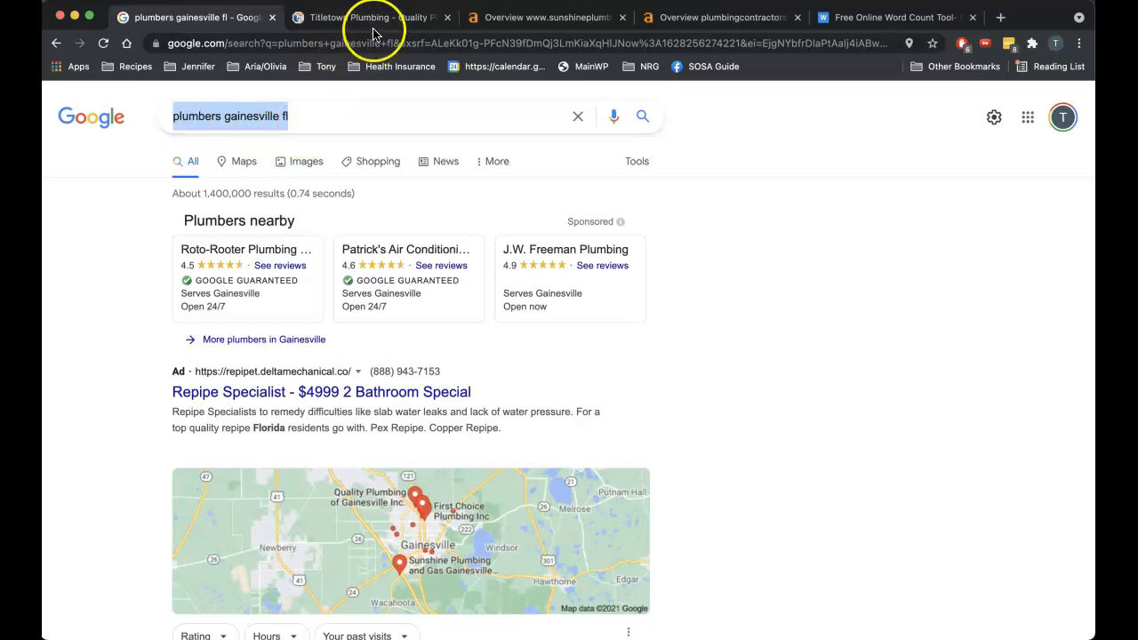
Step: Scroll the Titletown homepage to the footer, highlighting the 'Plumbers in Gainesville, FL' heading
click(365, 17)
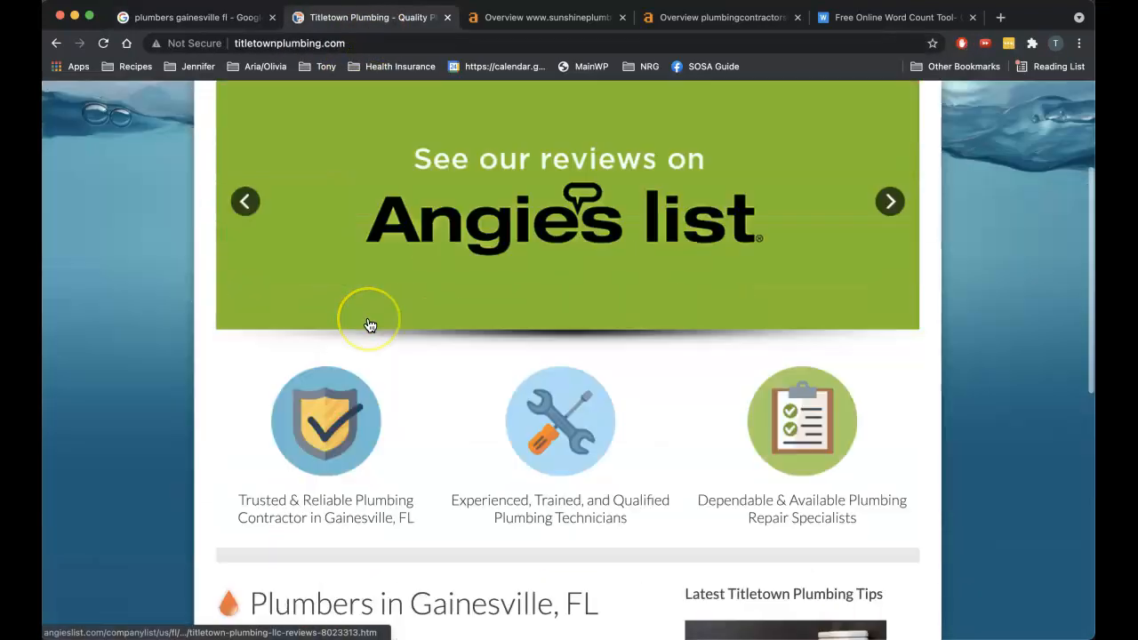
scroll(down, 3)
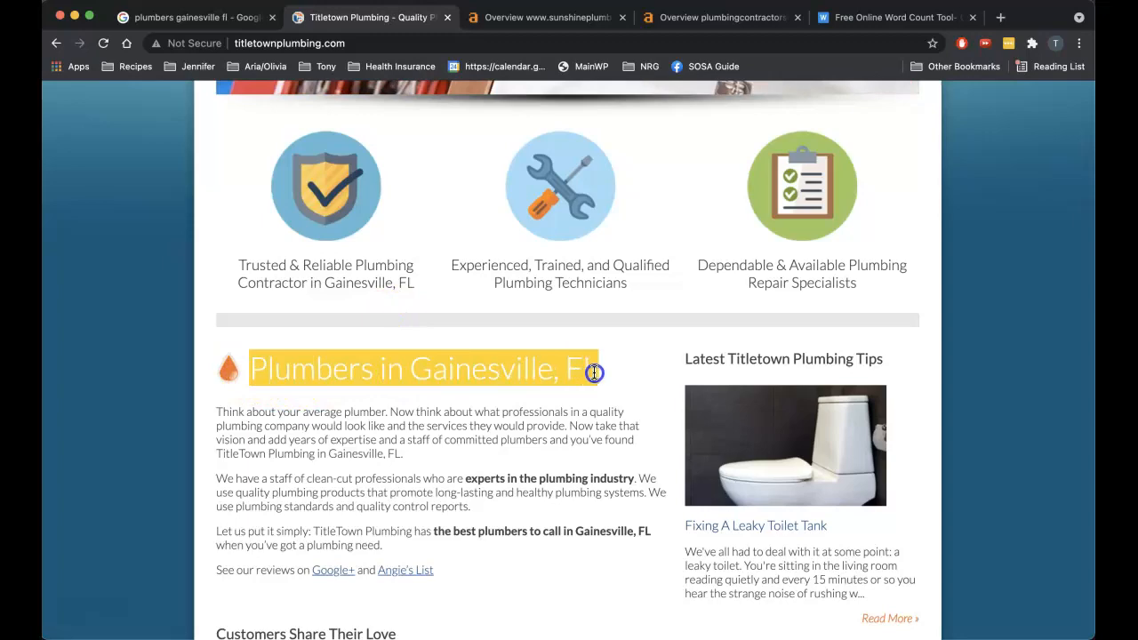
scroll(down, 3)
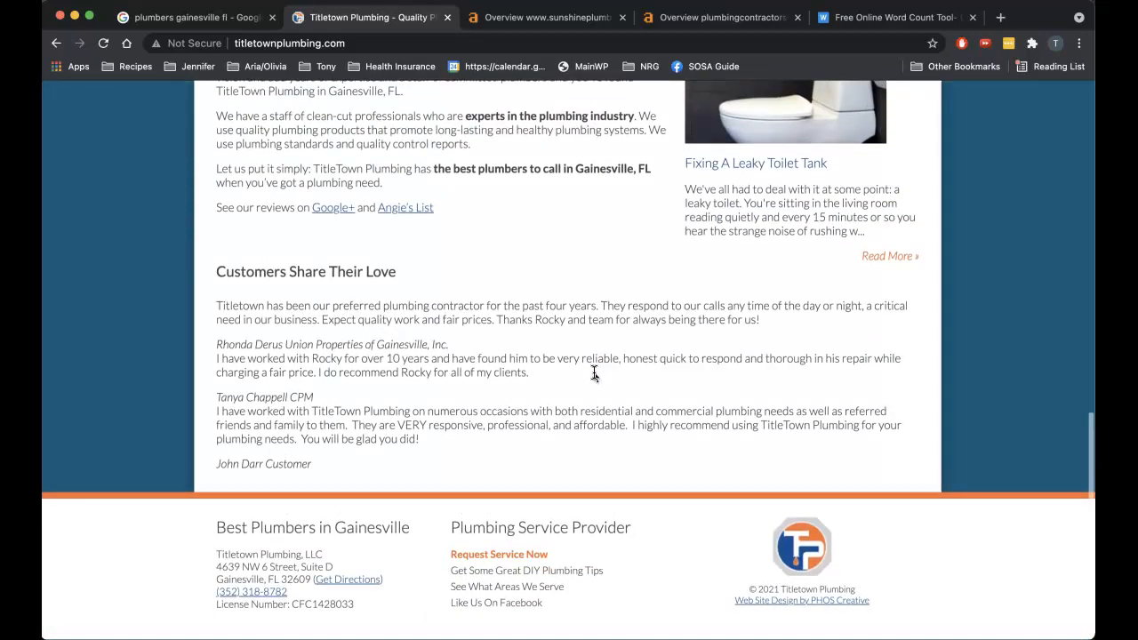
scroll(up, 3)
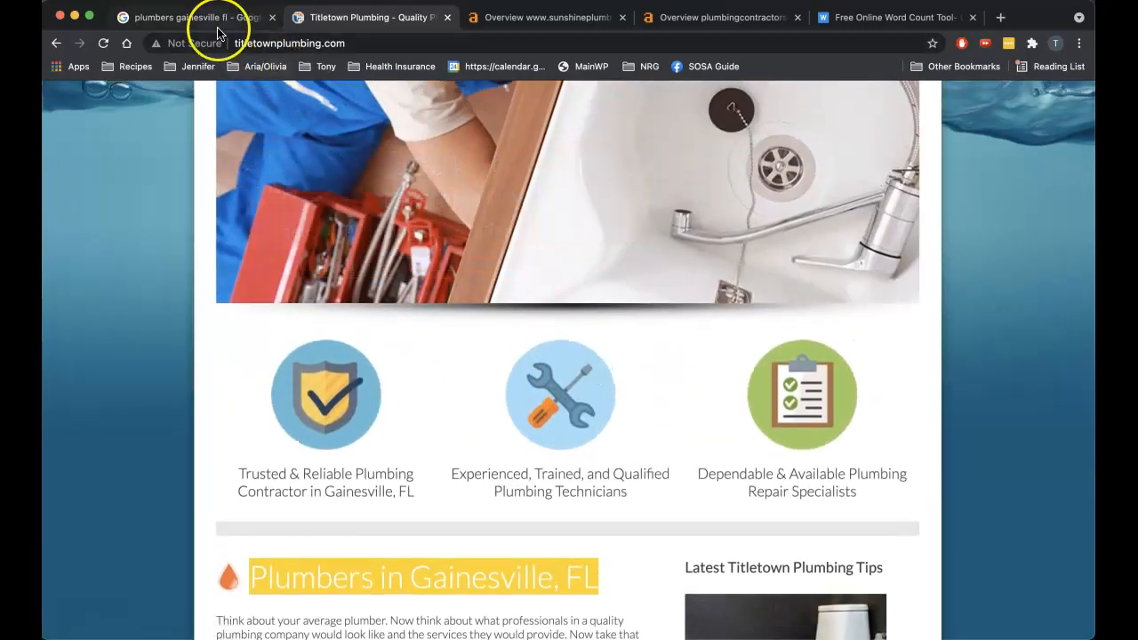
Step: Open the Sunshine Plumbing and Gas search result in a new tab
click(195, 17)
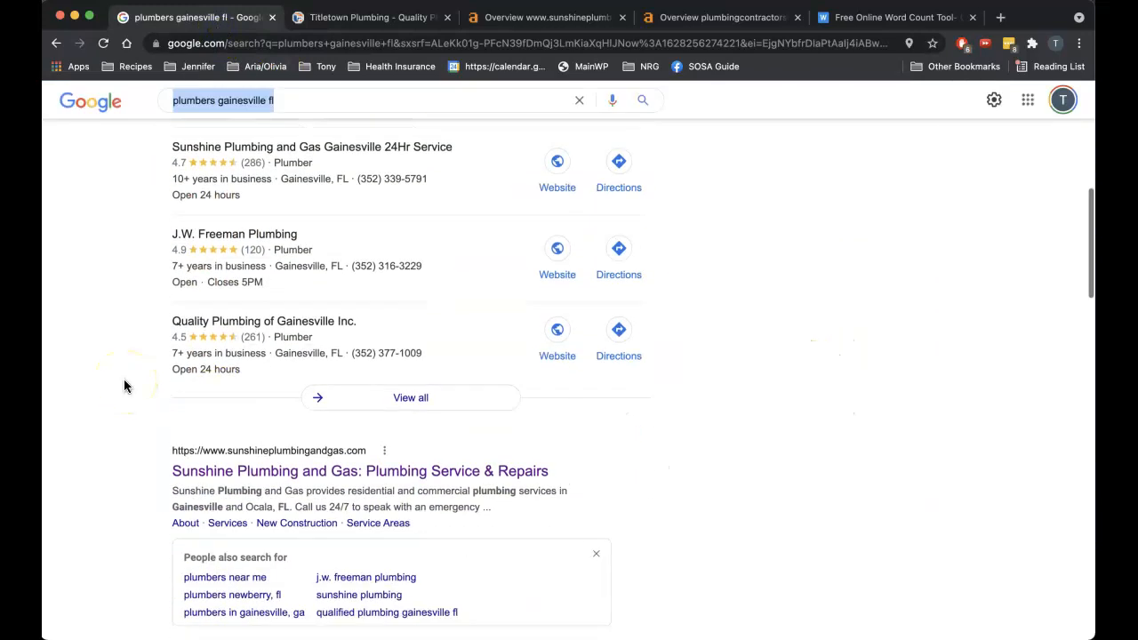
scroll(down, 3)
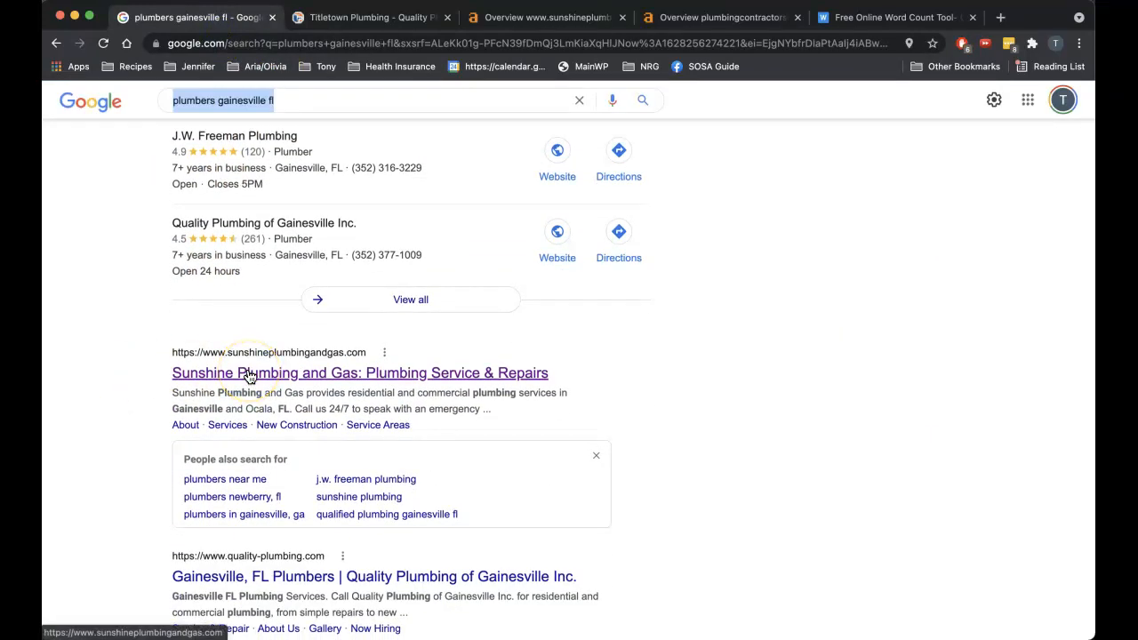
click(361, 373)
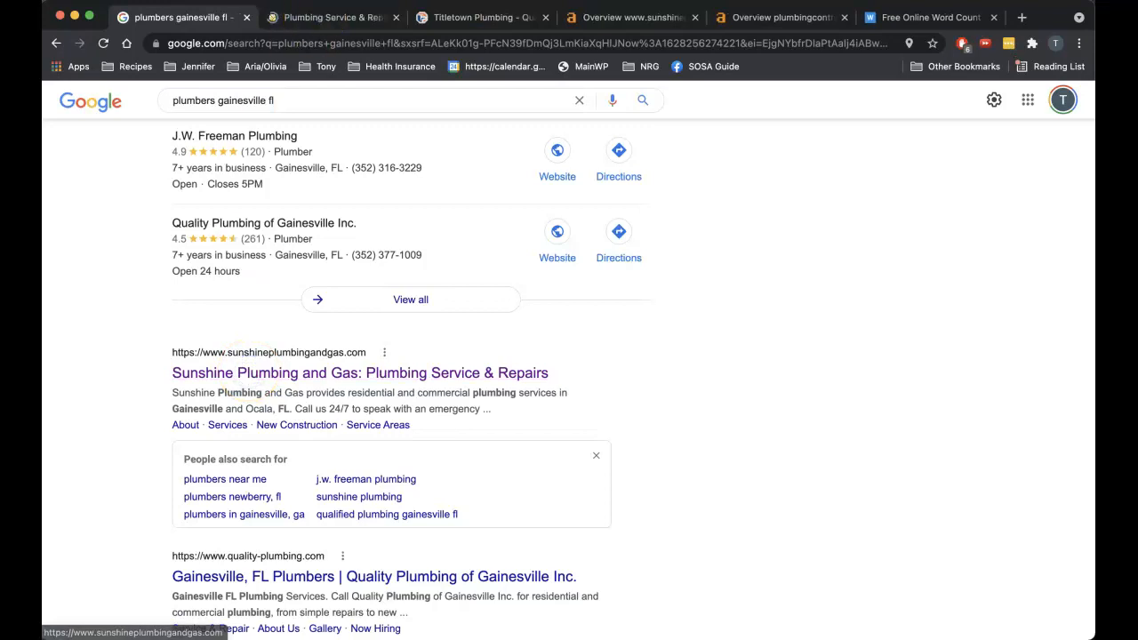
click(360, 373)
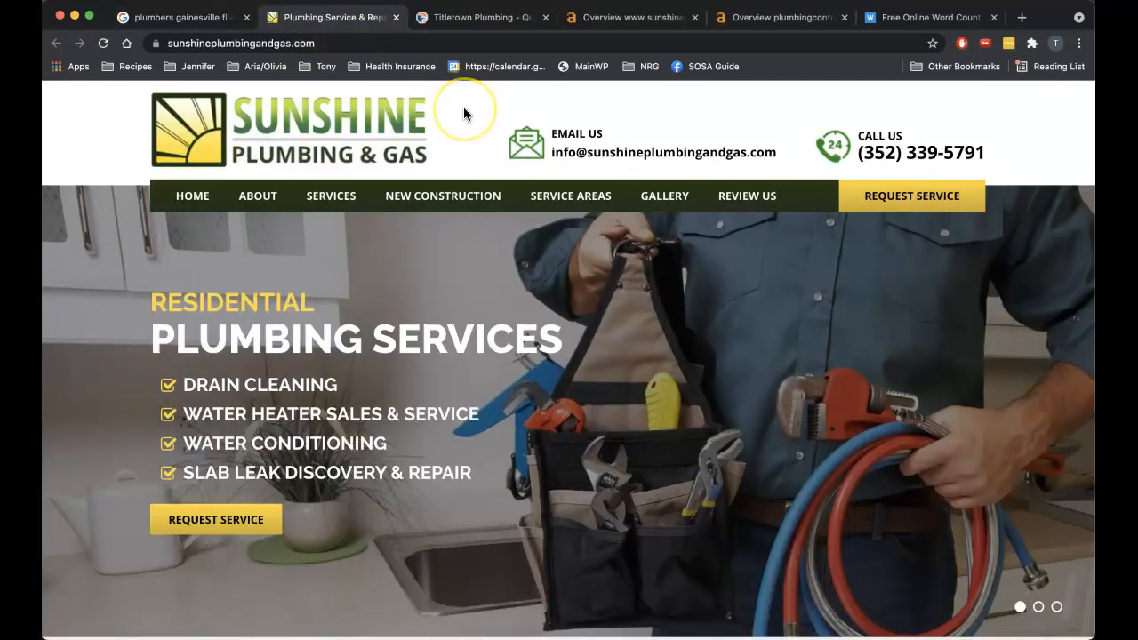
Step: Count the Sunshine homepage text (347 words, 2,381 characters) and return to Google
click(928, 17)
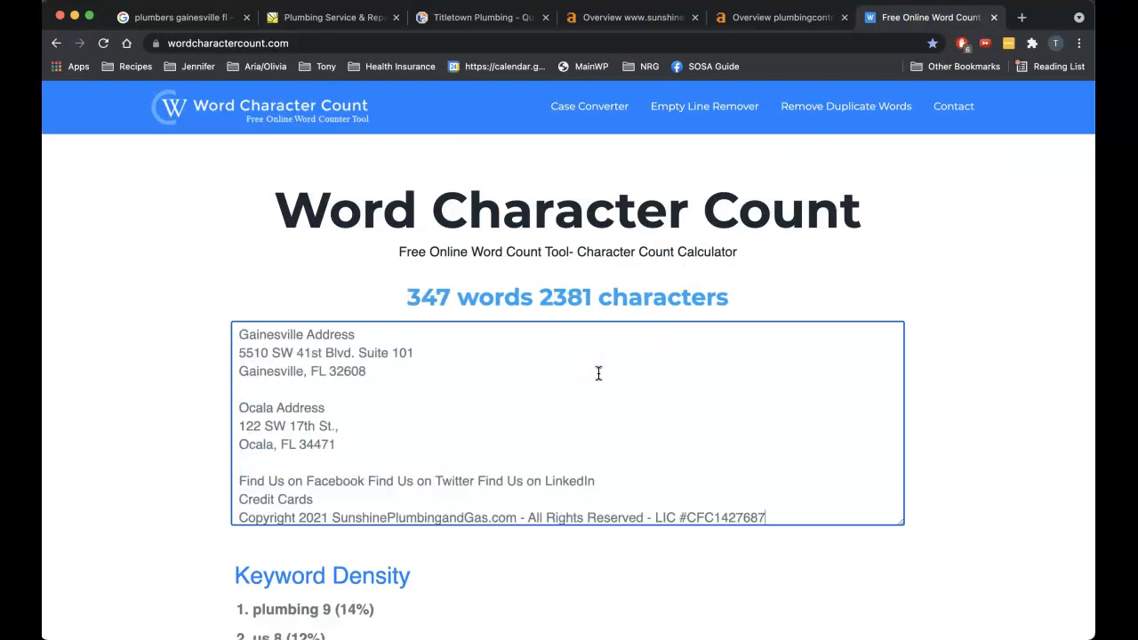
click(334, 17)
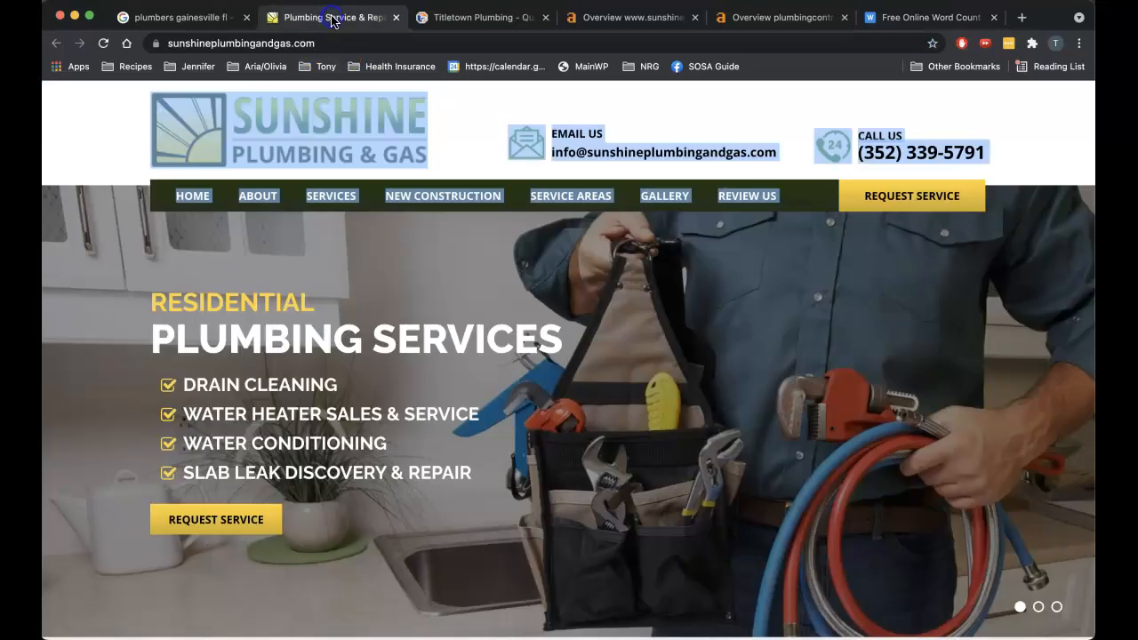
scroll(down, 3)
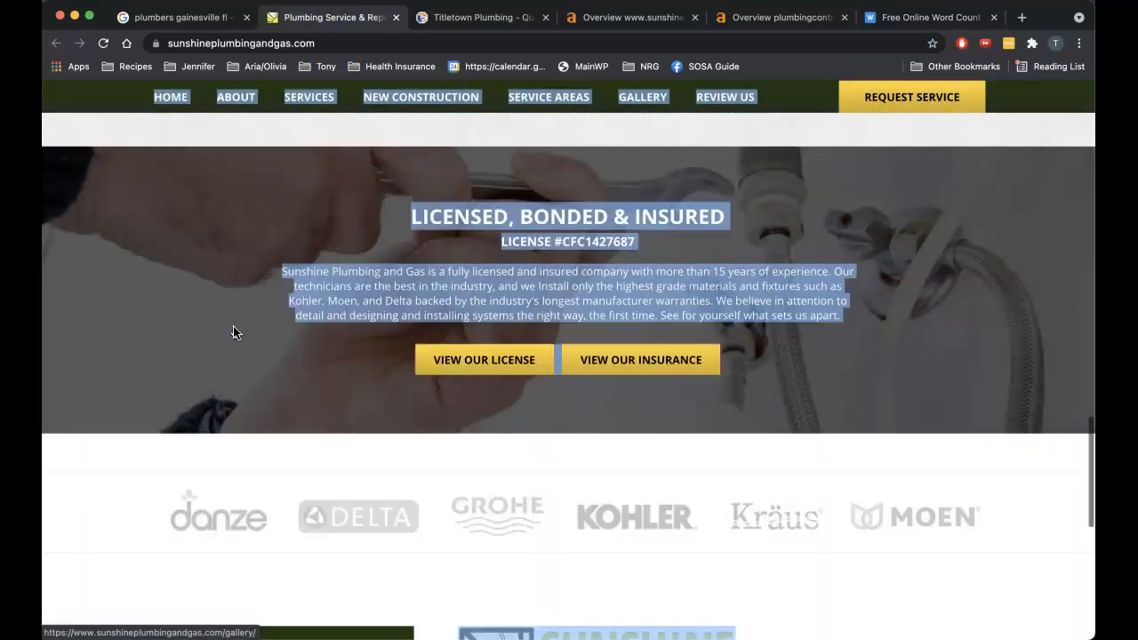
scroll(up, 3)
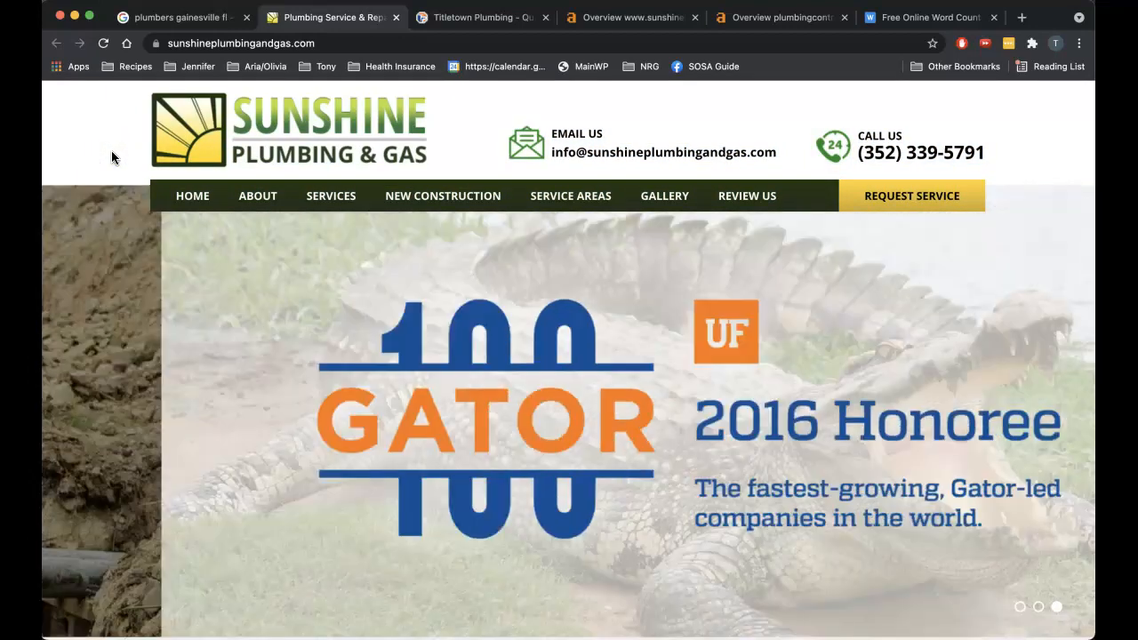
click(183, 17)
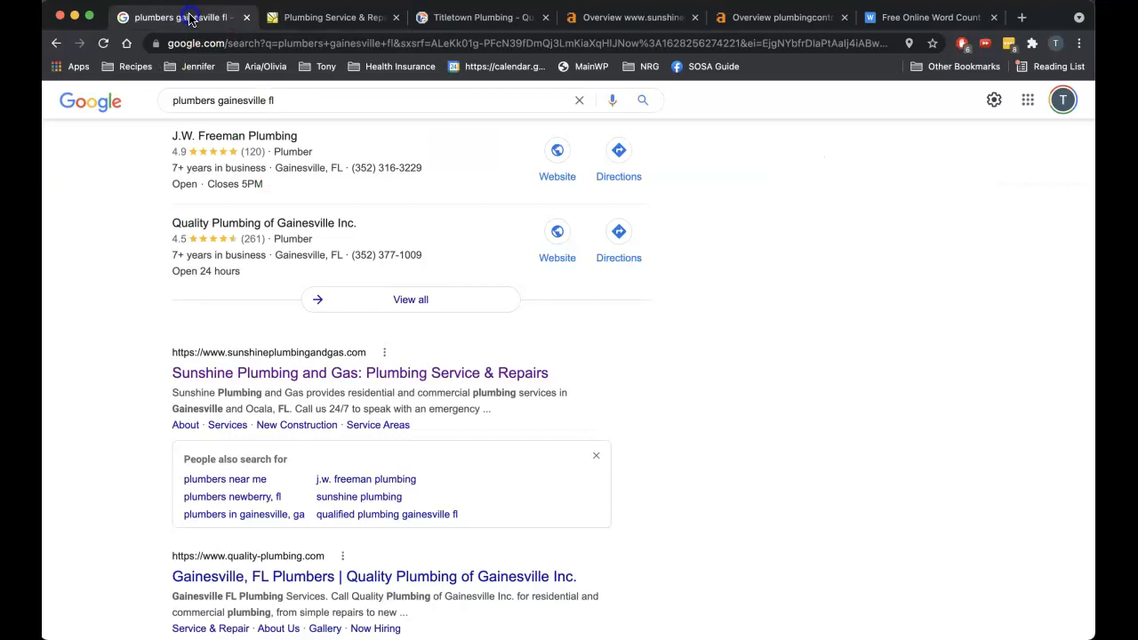
Step: Review the 'plumbers gainesville fl' map listings, led by Sunshine Plumbing and Gas
scroll(up, 3)
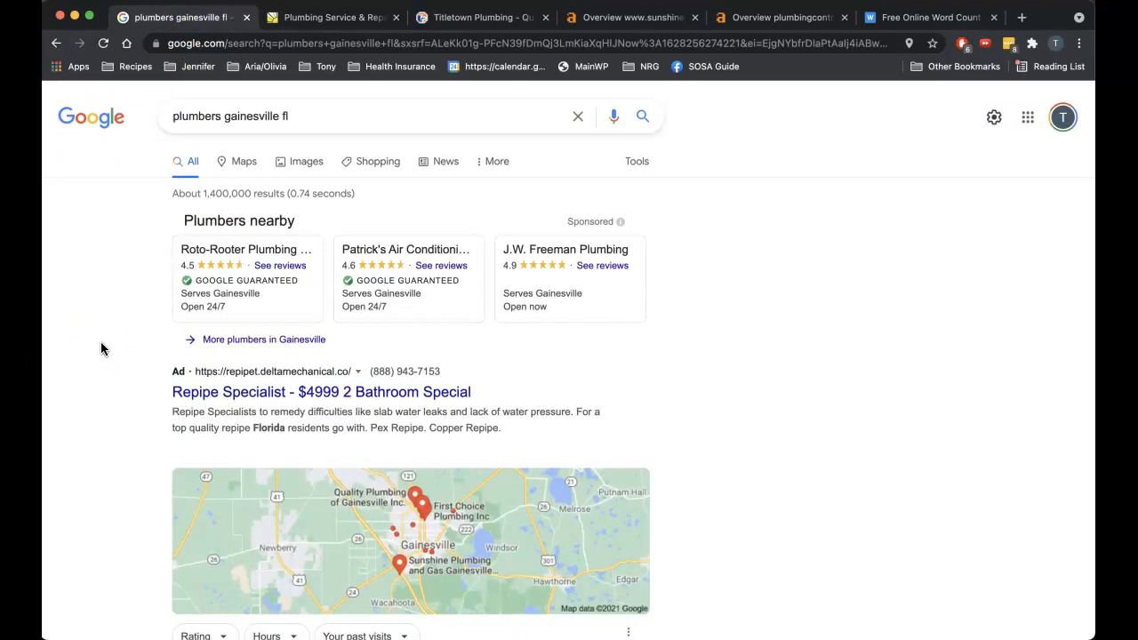
mouse_move(353, 222)
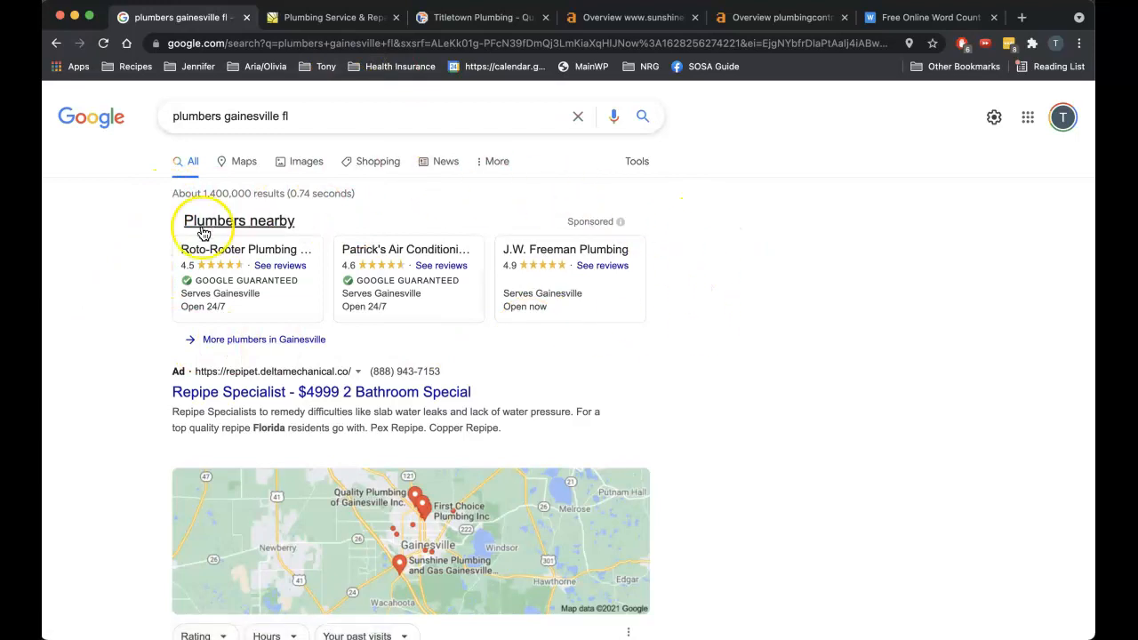
scroll(down, 3)
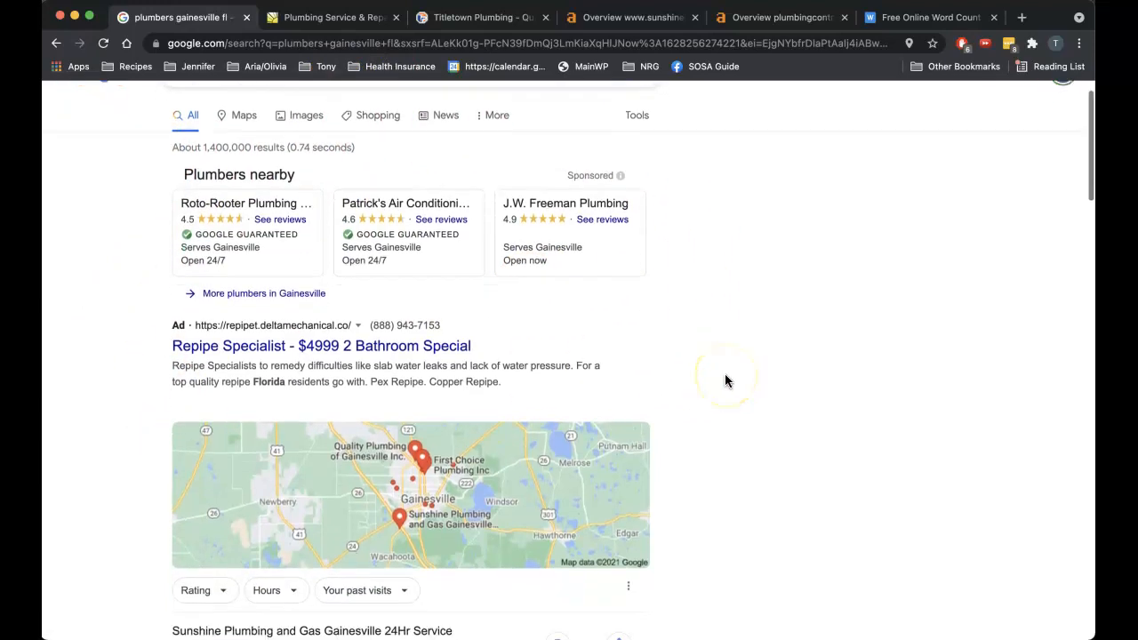
scroll(down, 3)
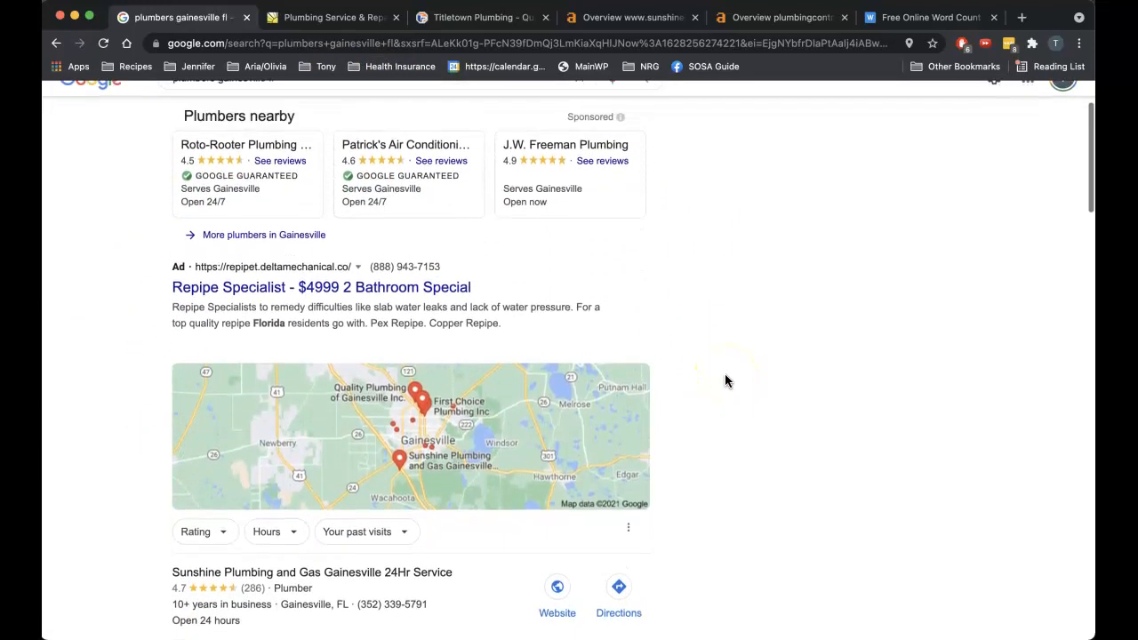
scroll(down, 3)
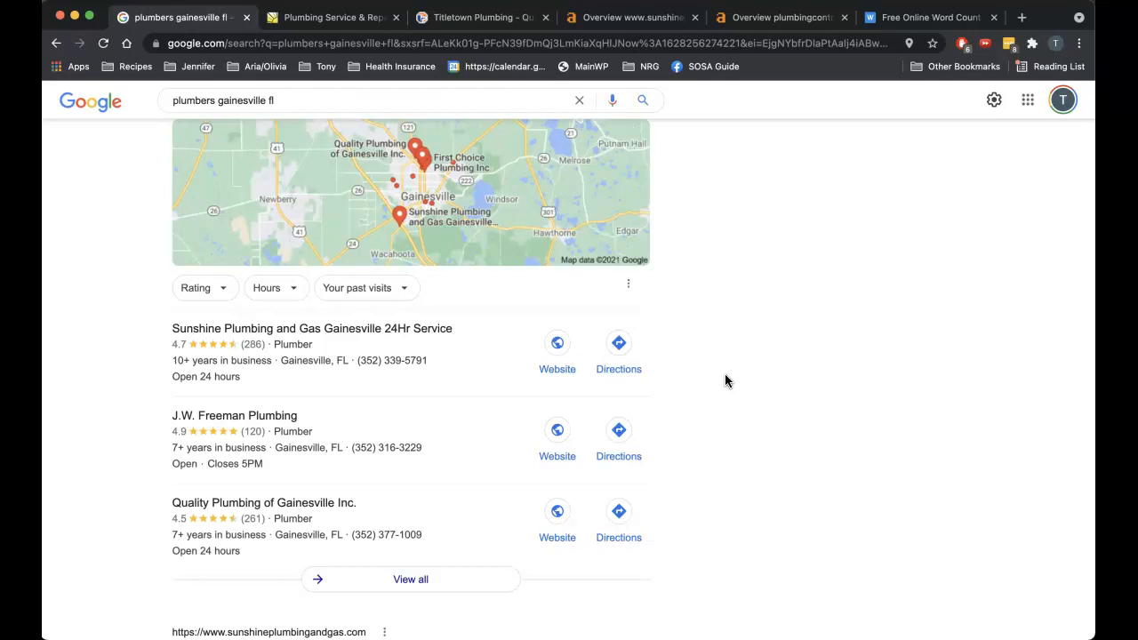
mouse_move(470, 366)
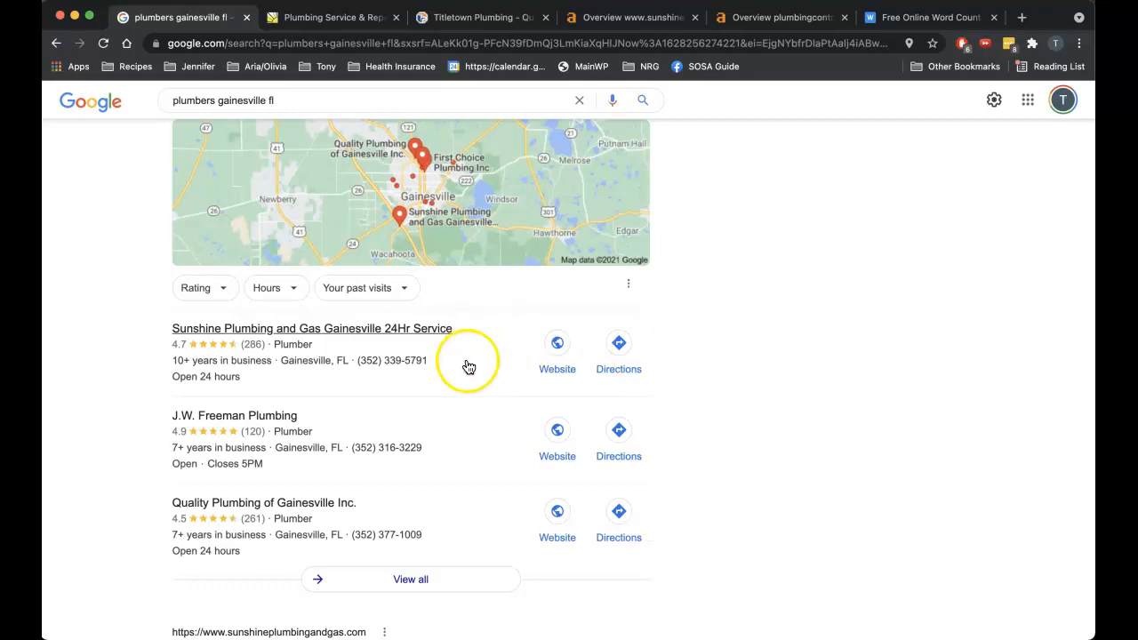
mouse_move(767, 458)
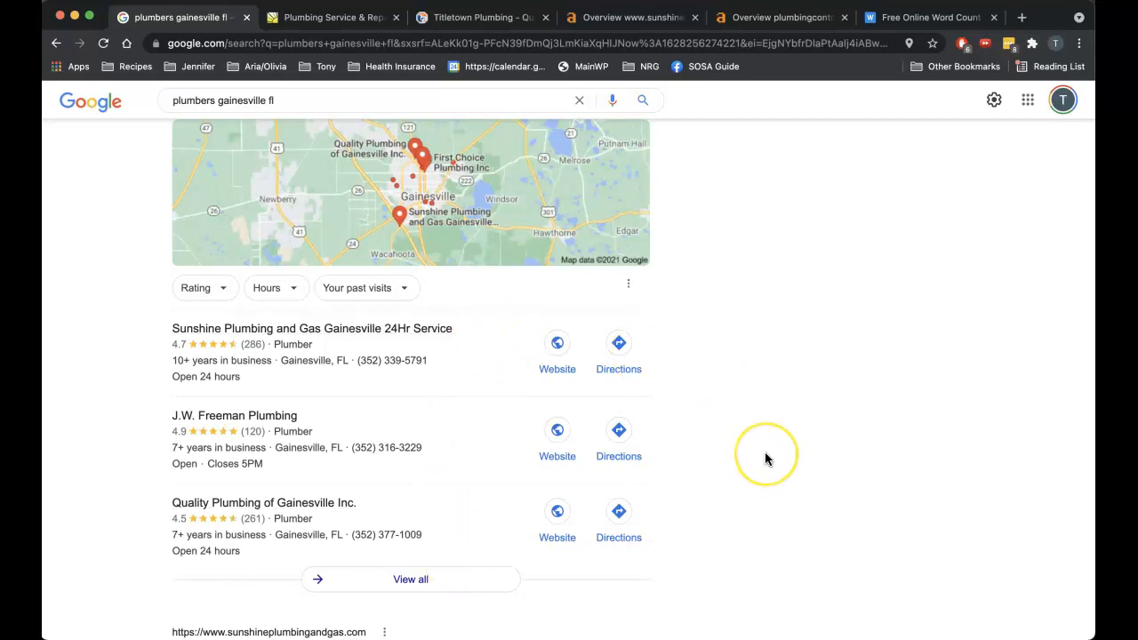
mouse_move(768, 458)
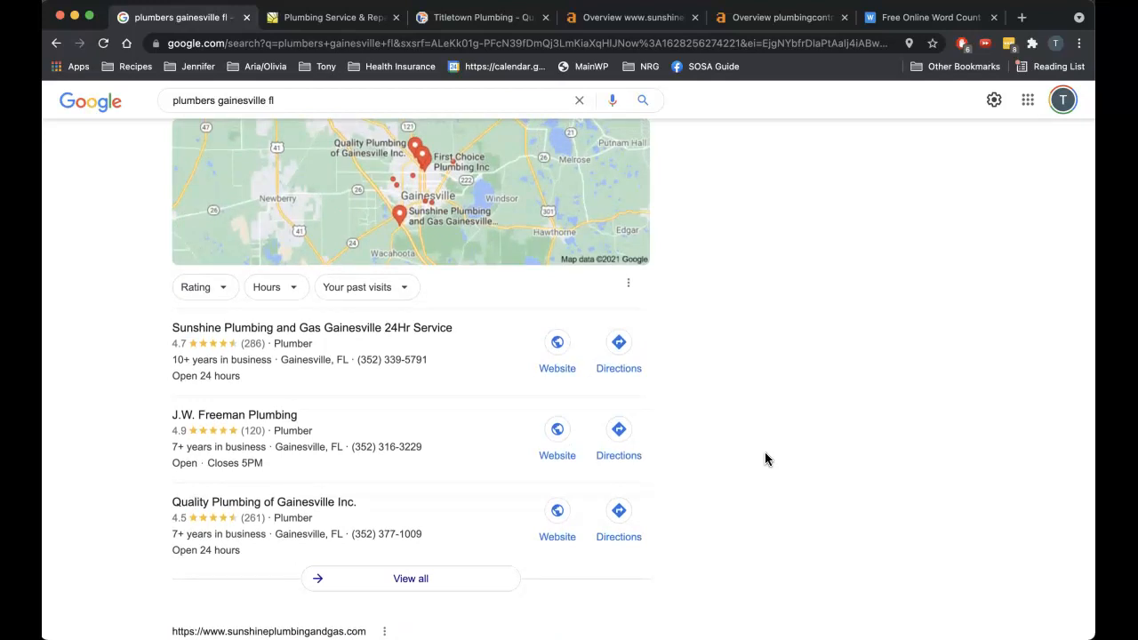
Step: Scroll past the map listings to Sunshine Plumbing & Gas's organic result
scroll(down, 3)
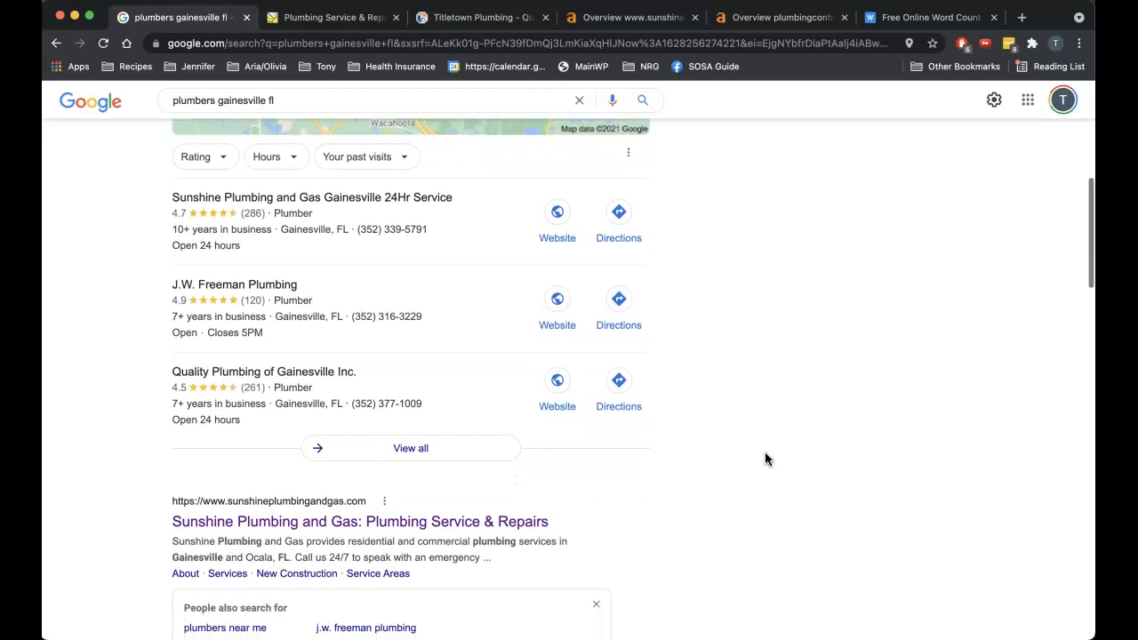
scroll(down, 3)
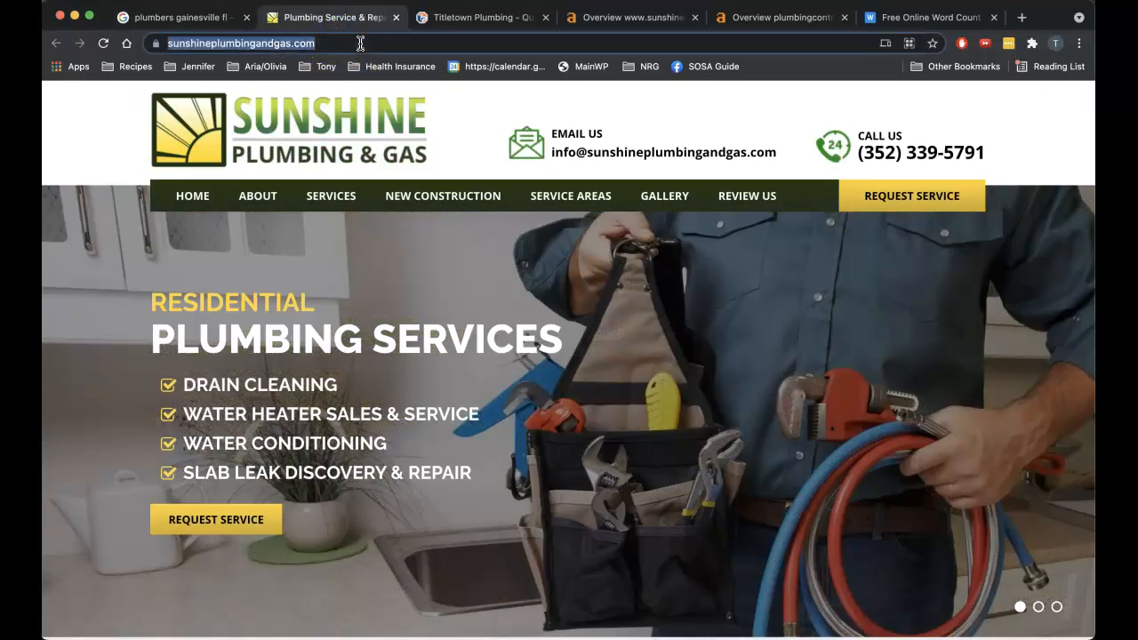
Step: Run Ahrefs Site Explorer on sunshineplumbingandgas.com: DR 7, 447 backlinks, 153 referring domains
click(631, 17)
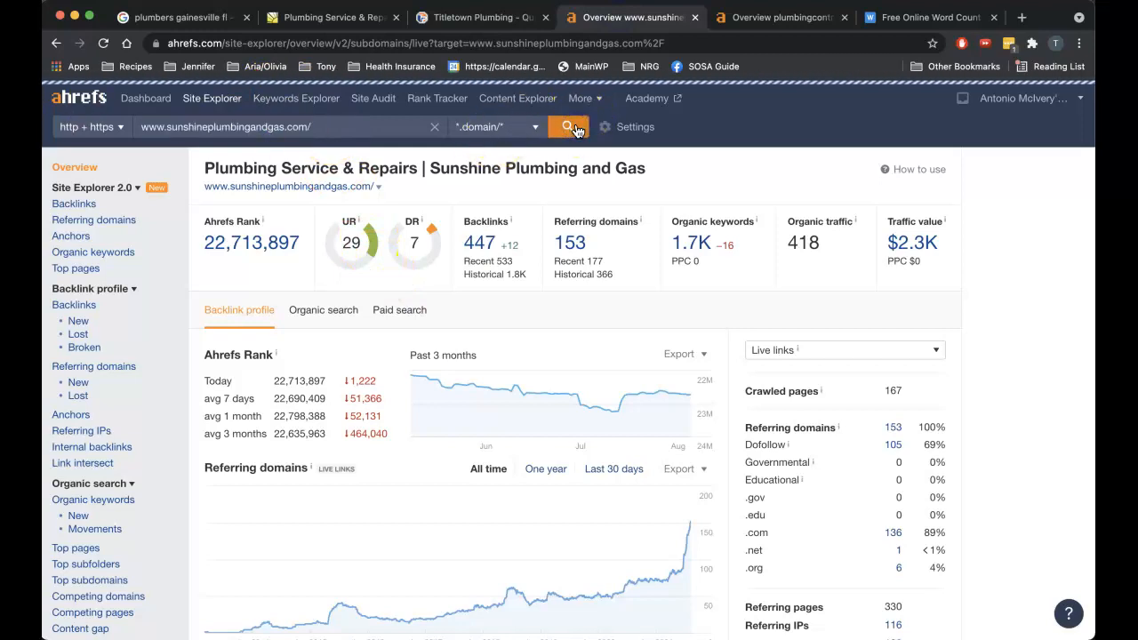
click(567, 126)
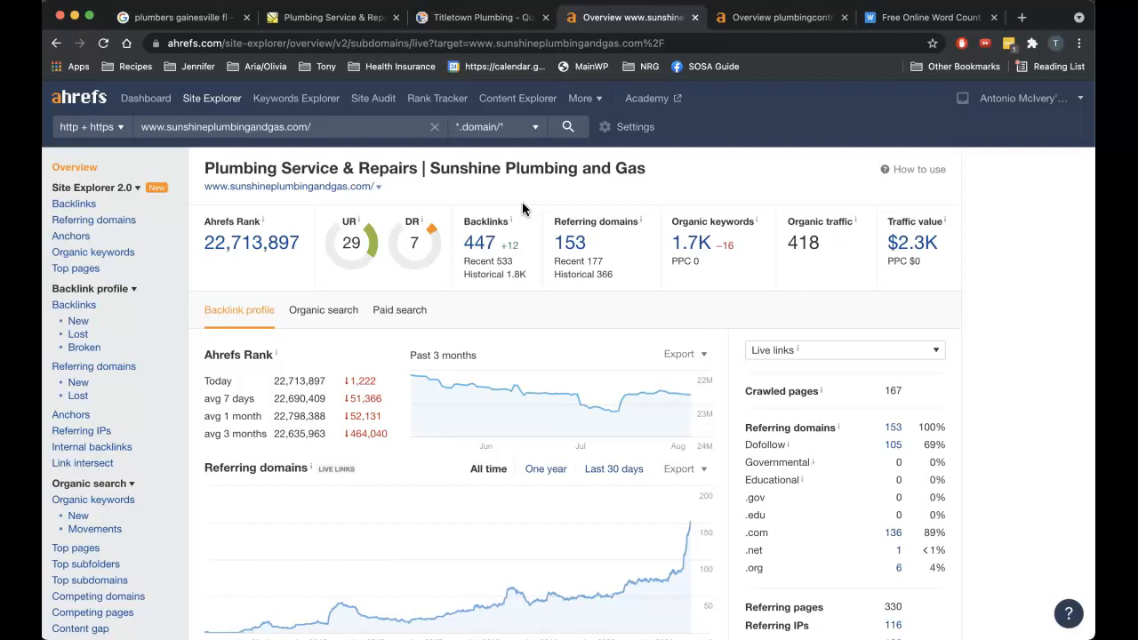
mouse_move(582, 296)
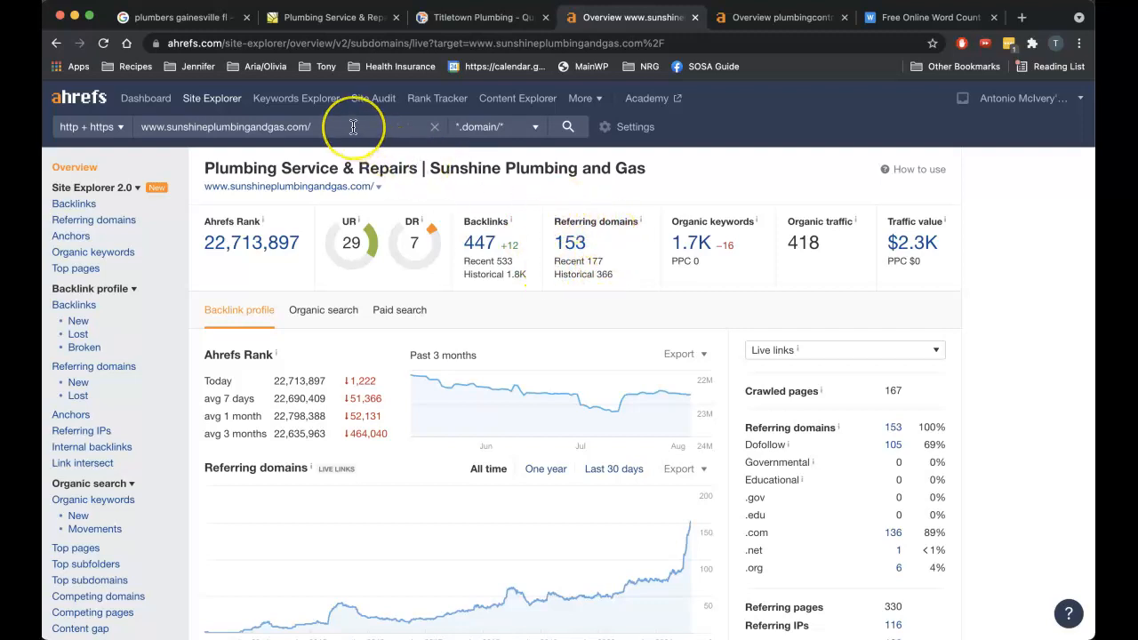
mouse_move(541, 225)
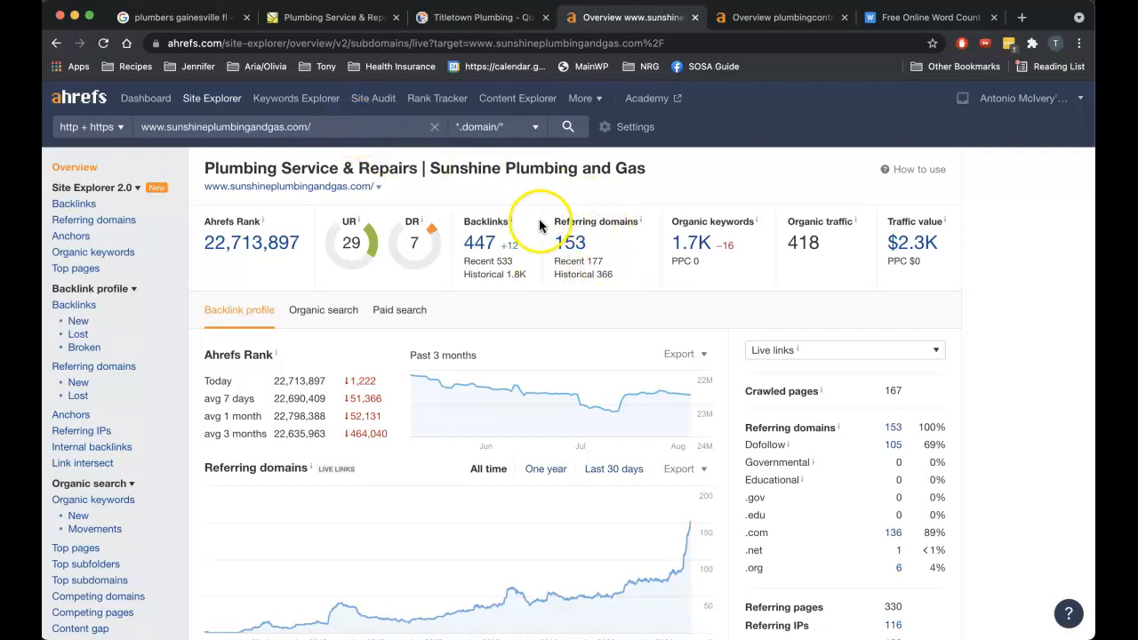
mouse_move(682, 238)
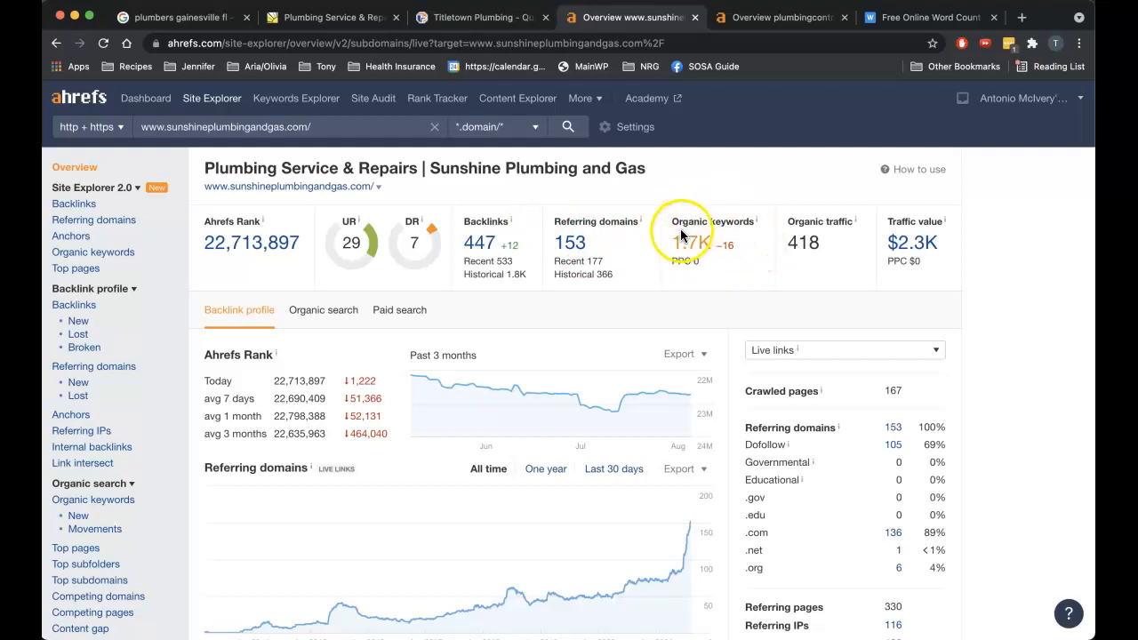
mouse_move(719, 248)
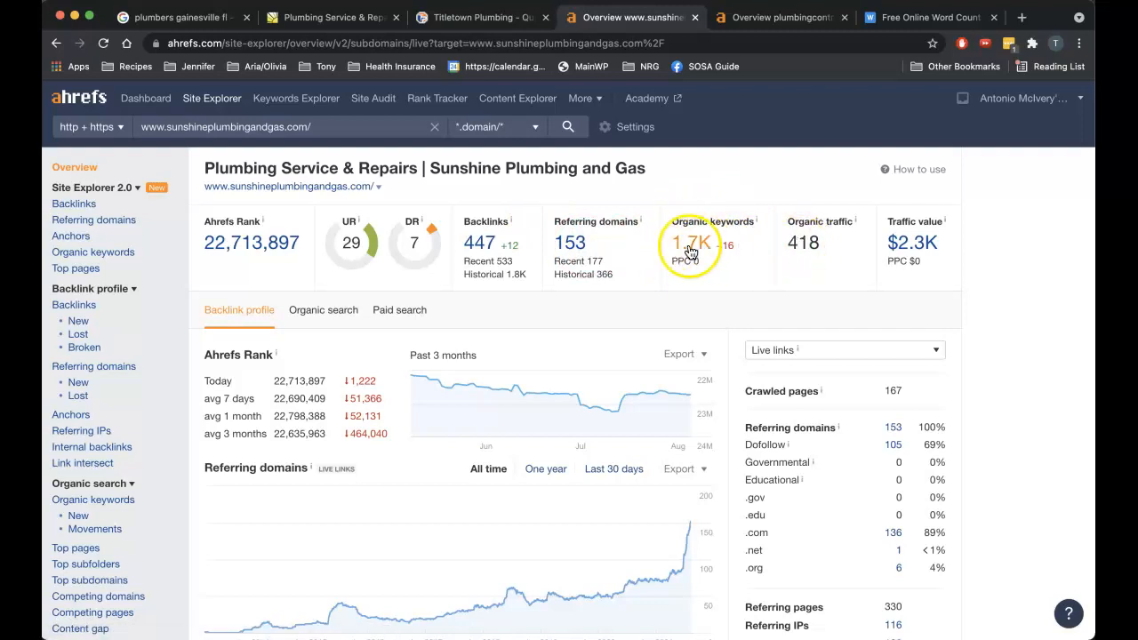
Step: Browse sunshineplumbingandgas.com's 1,741 organic keywords, including 'plumbers gainesville fl' at position 2
click(690, 243)
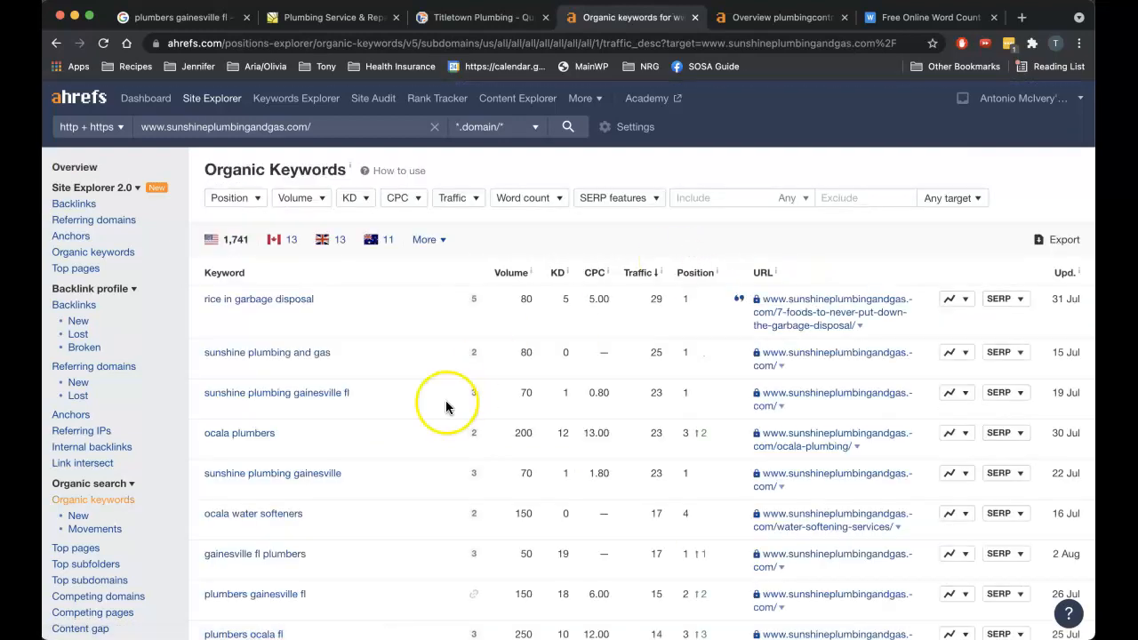
mouse_move(523, 418)
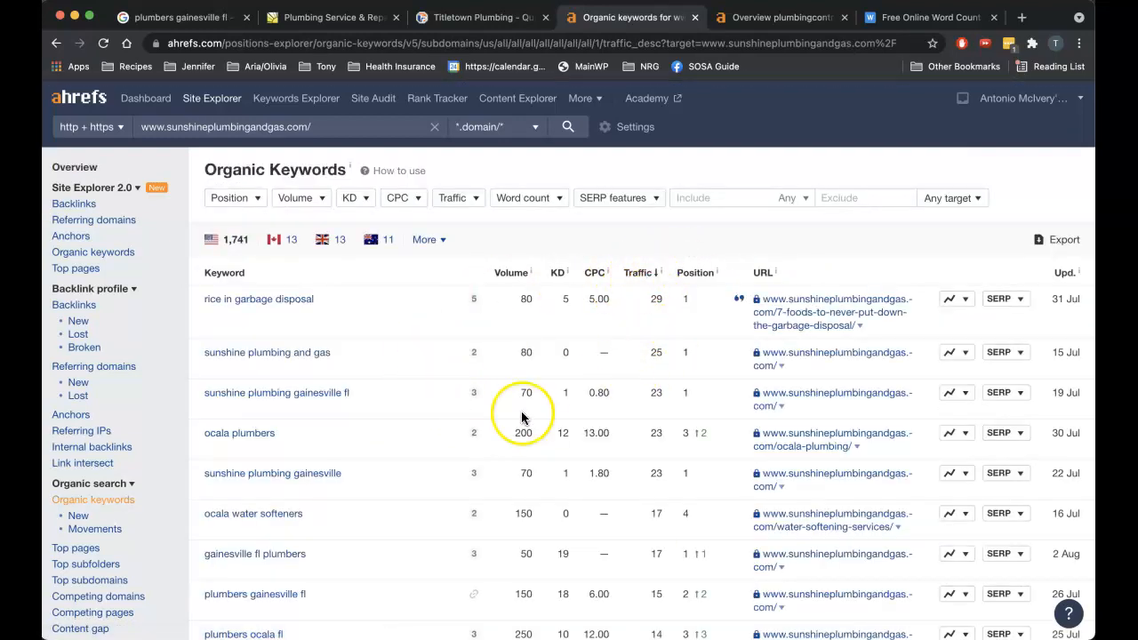
scroll(down, 3)
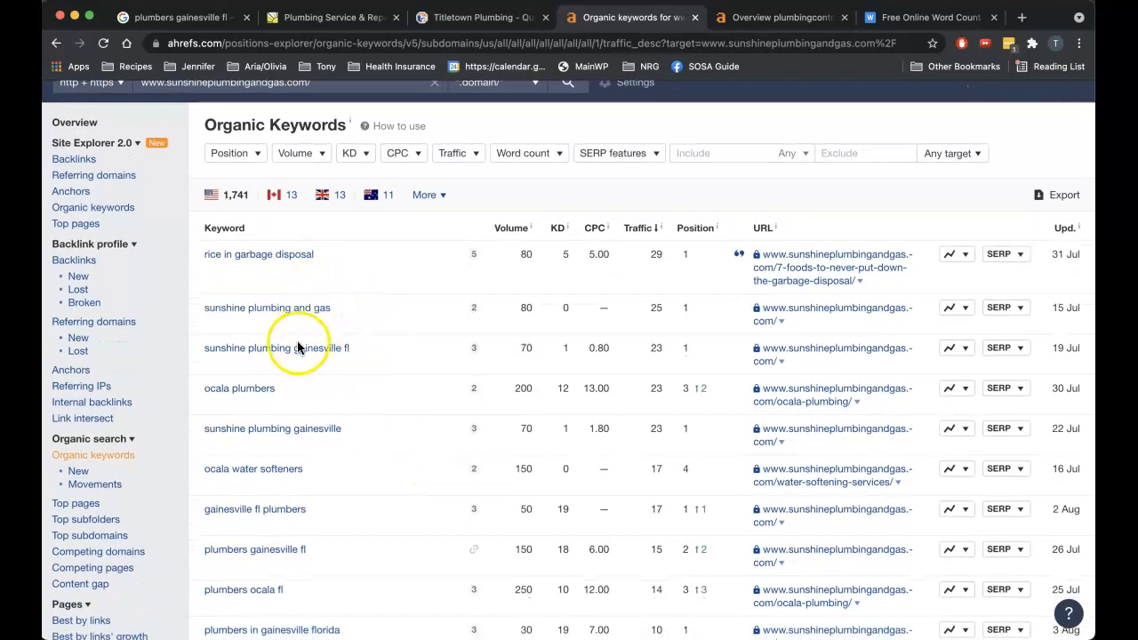
scroll(down, 3)
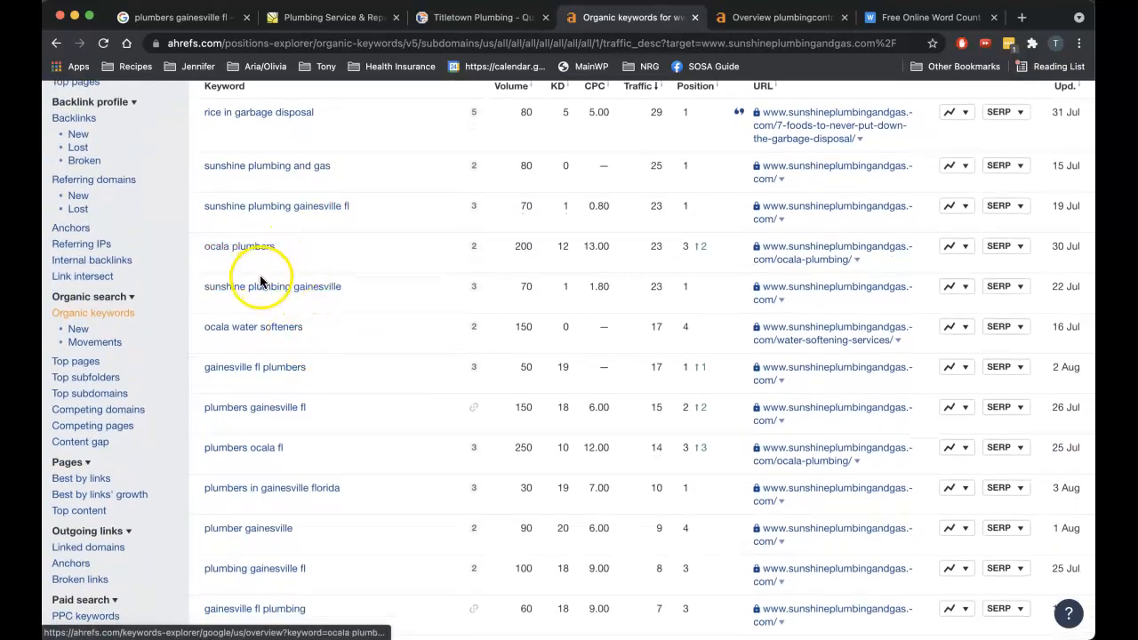
scroll(down, 3)
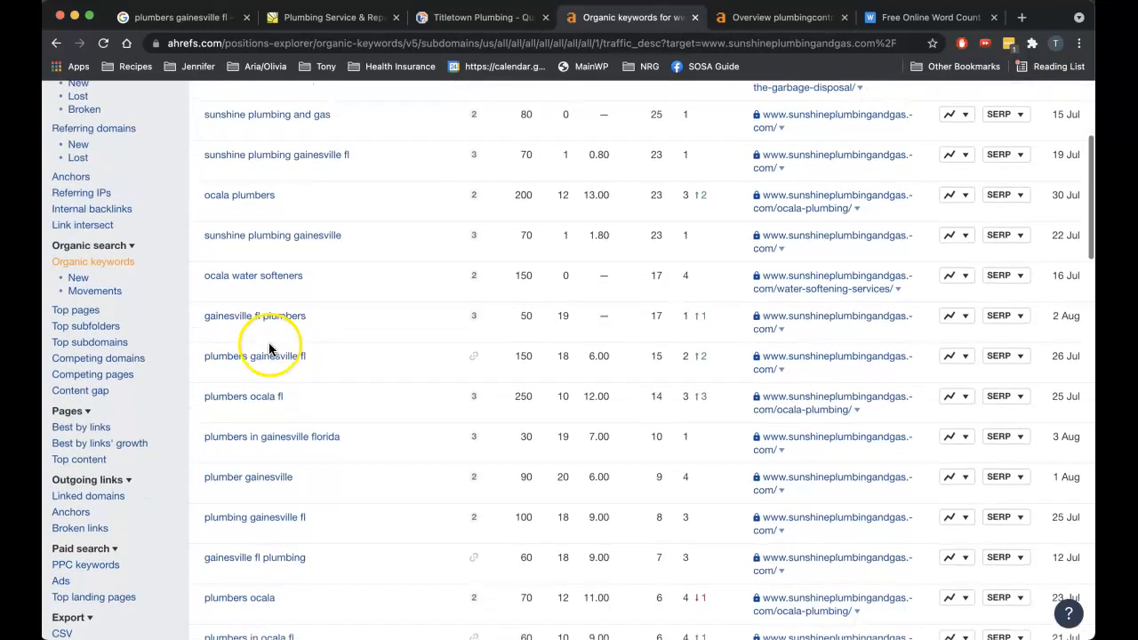
scroll(down, 3)
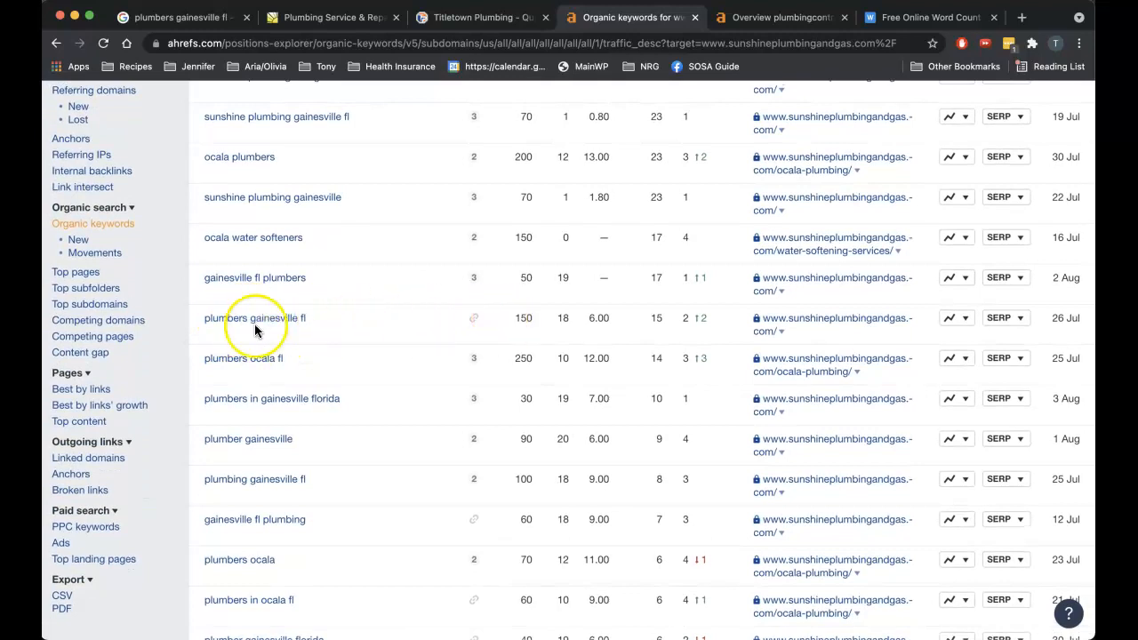
mouse_move(663, 320)
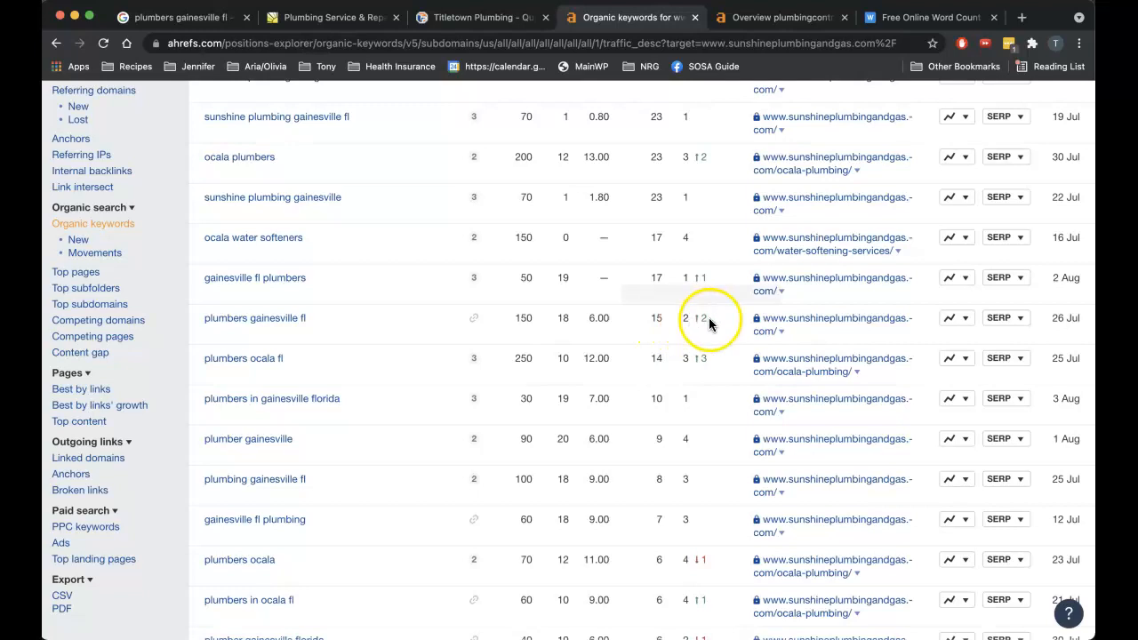
mouse_move(1040, 318)
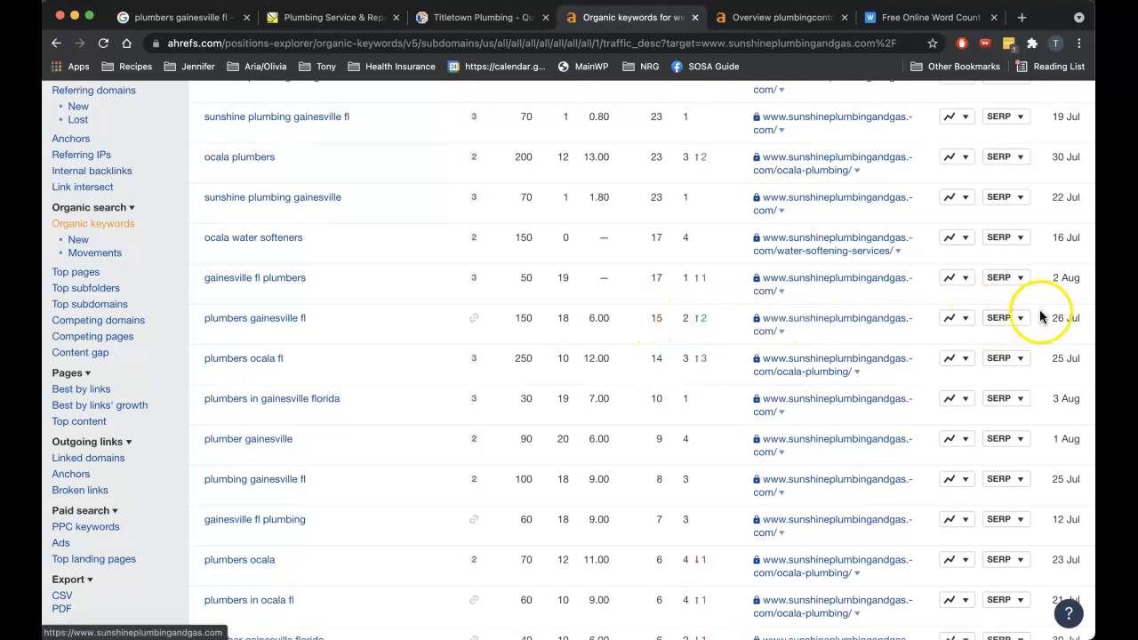
mouse_move(688, 327)
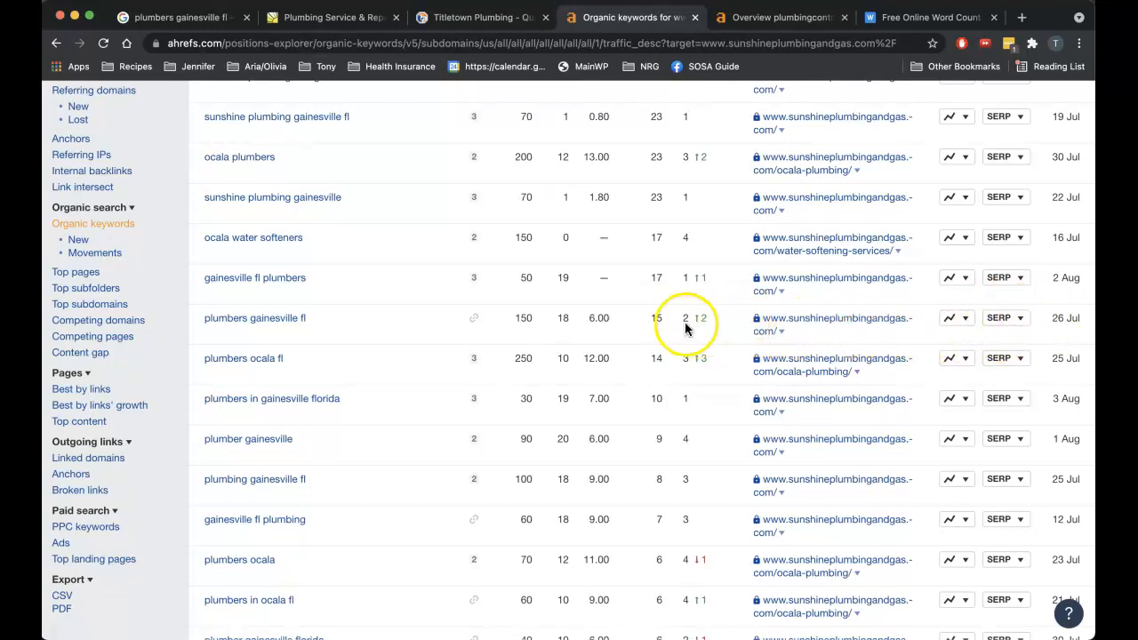
mouse_move(681, 322)
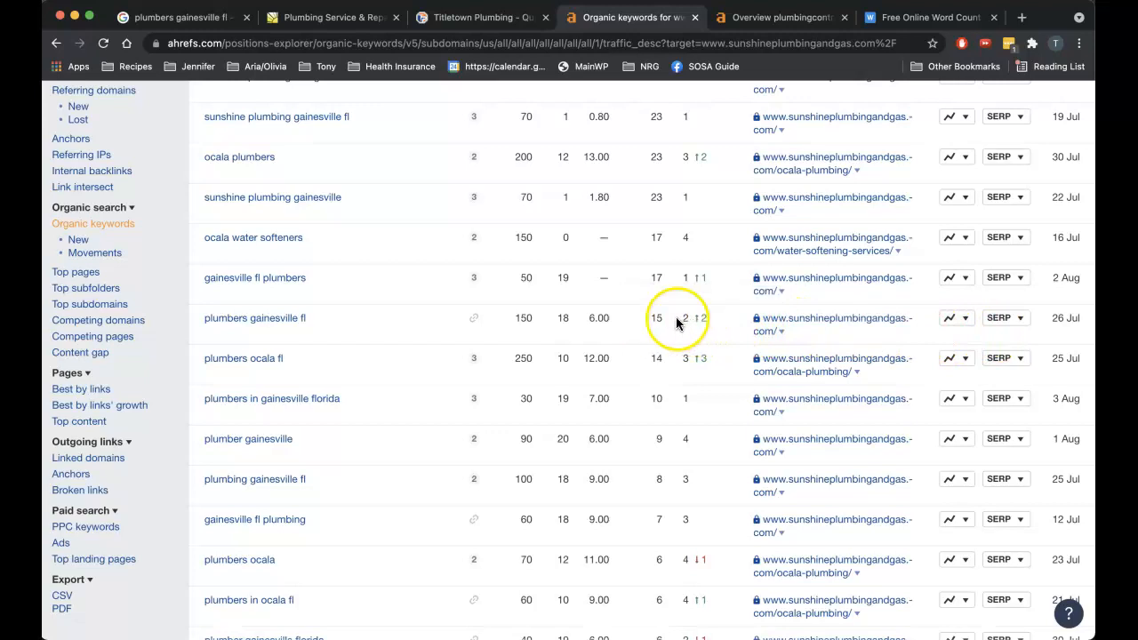
mouse_move(643, 318)
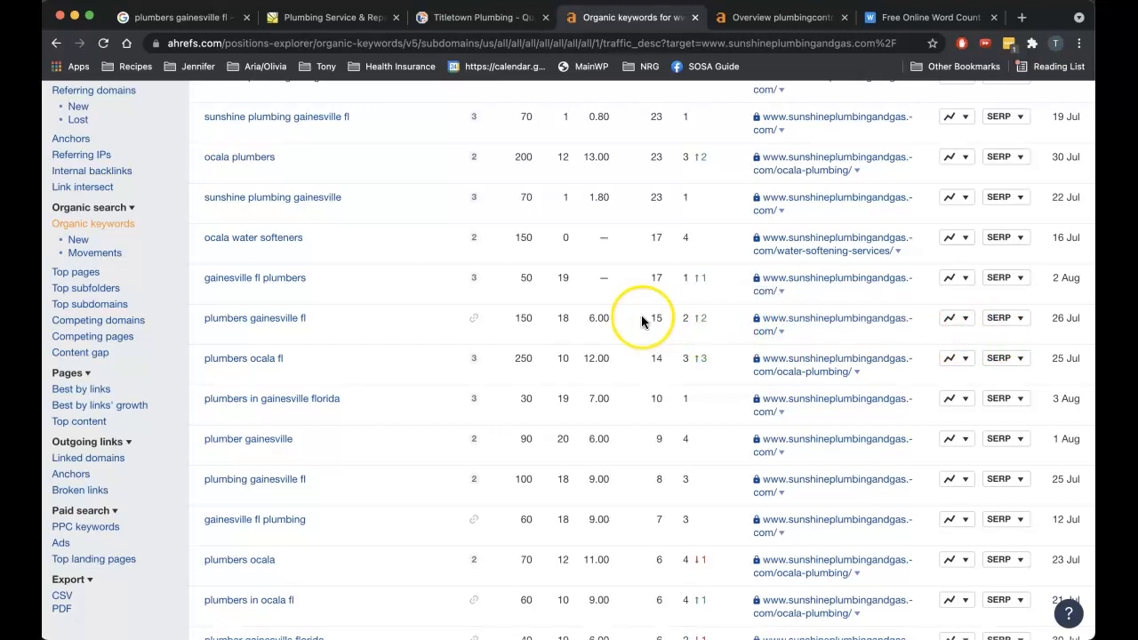
mouse_move(255, 372)
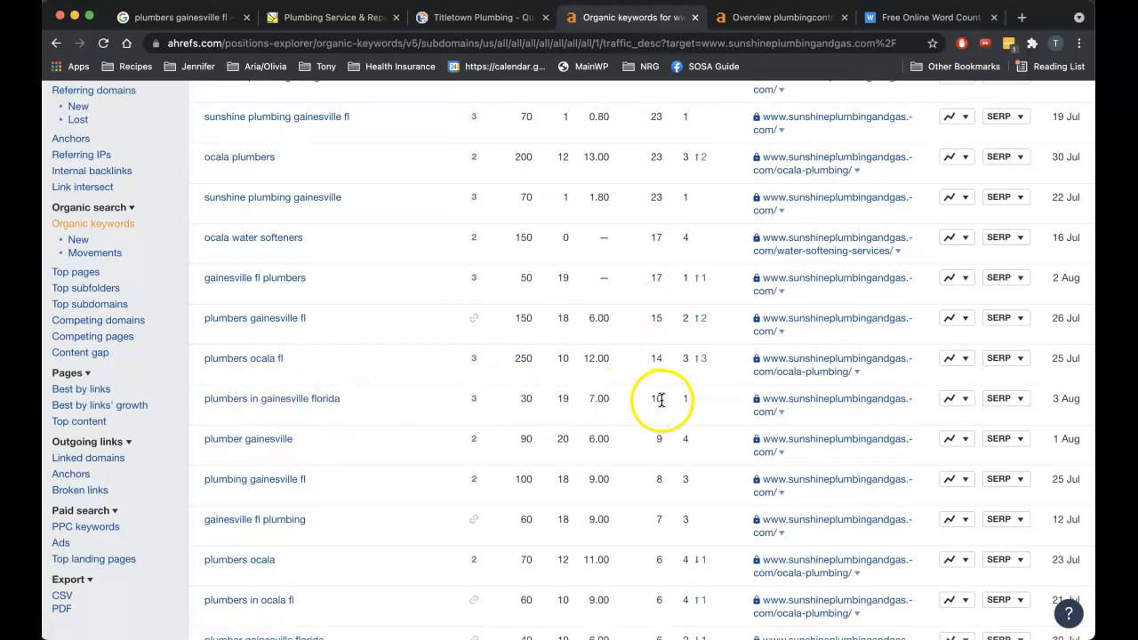
mouse_move(524, 398)
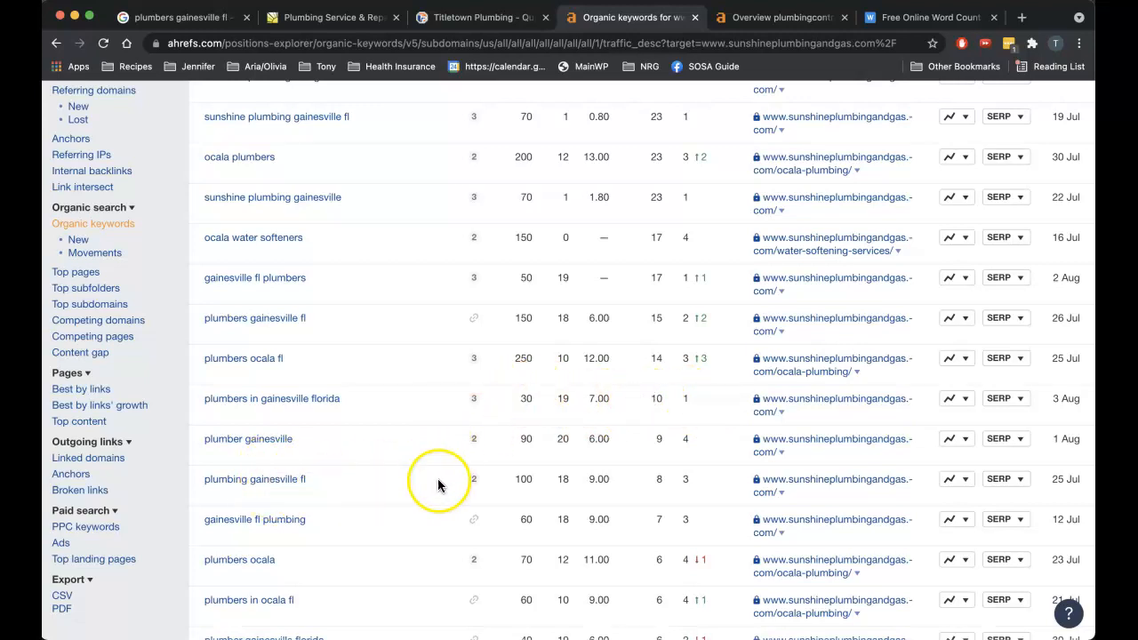
scroll(down, 3)
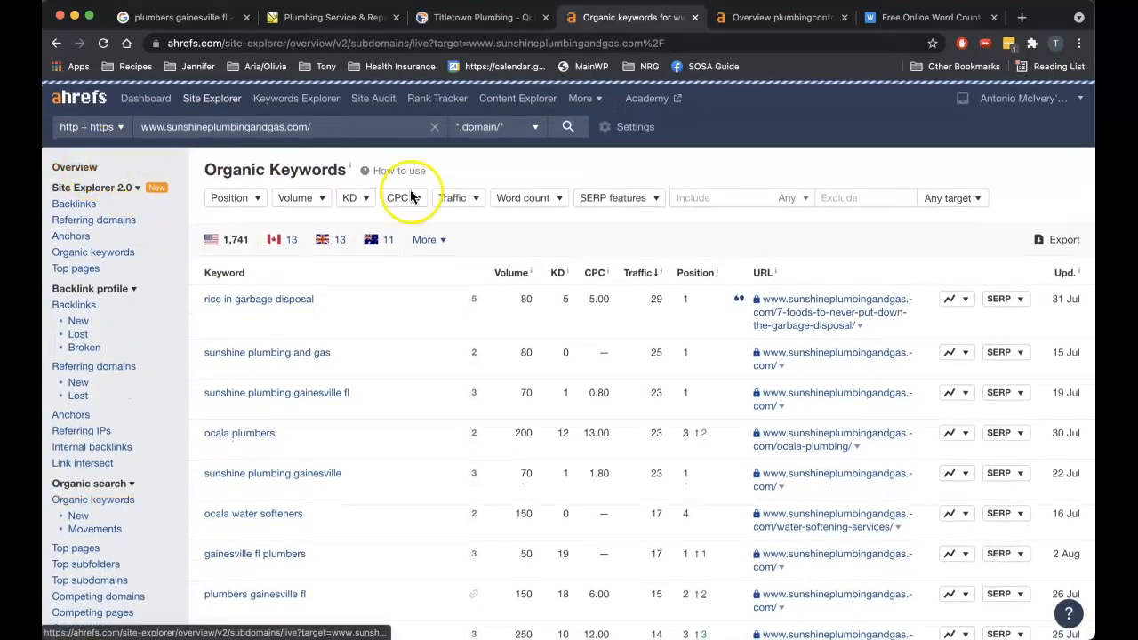
Step: Pull up titletownplumbing.com's Ahrefs overview: DR 1, 43 backlinks, 19 referring domains
click(75, 167)
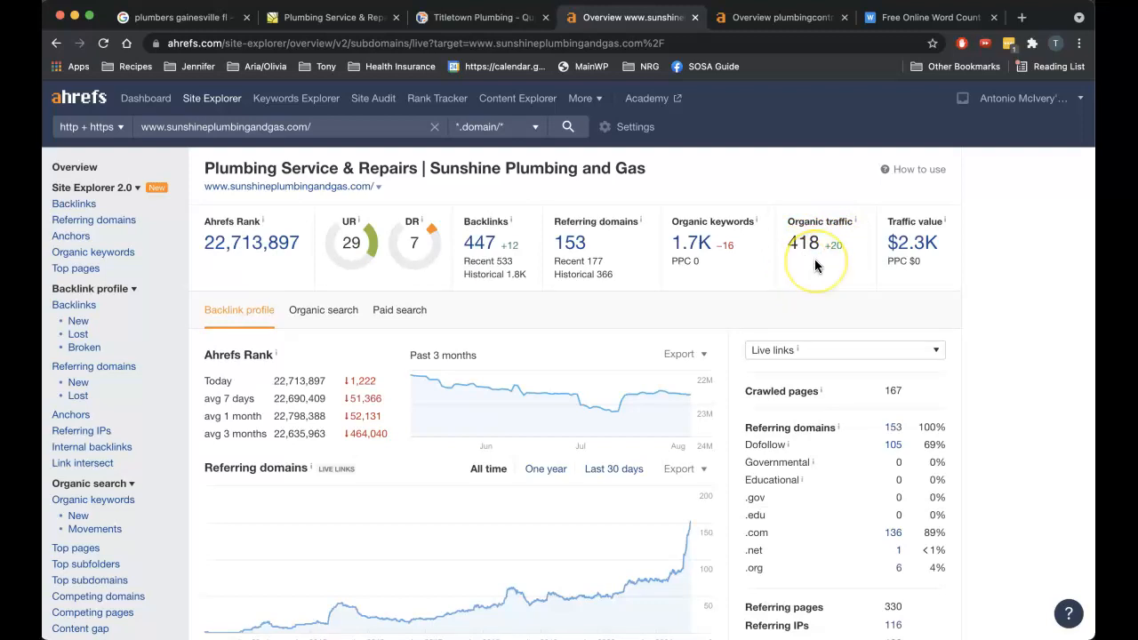
mouse_move(510, 17)
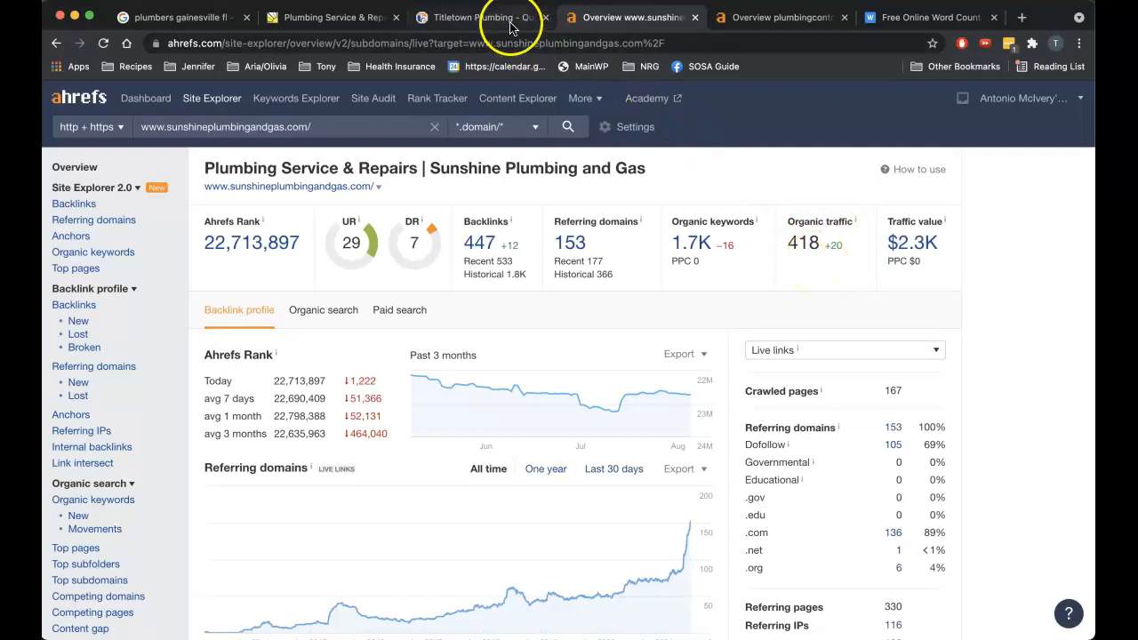
click(483, 17)
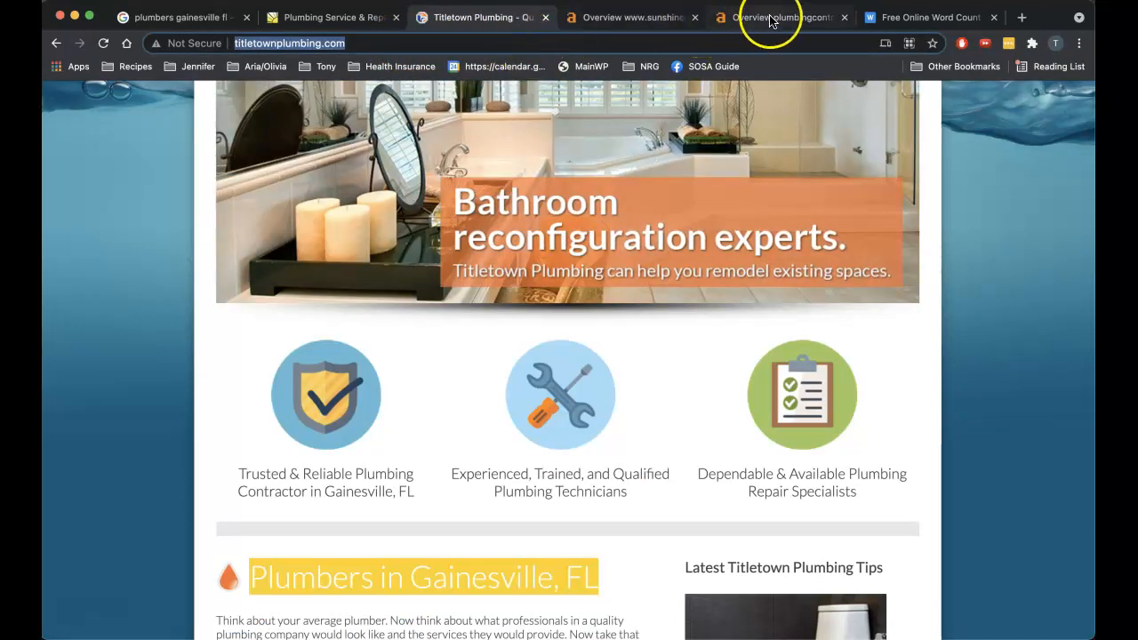
click(781, 17)
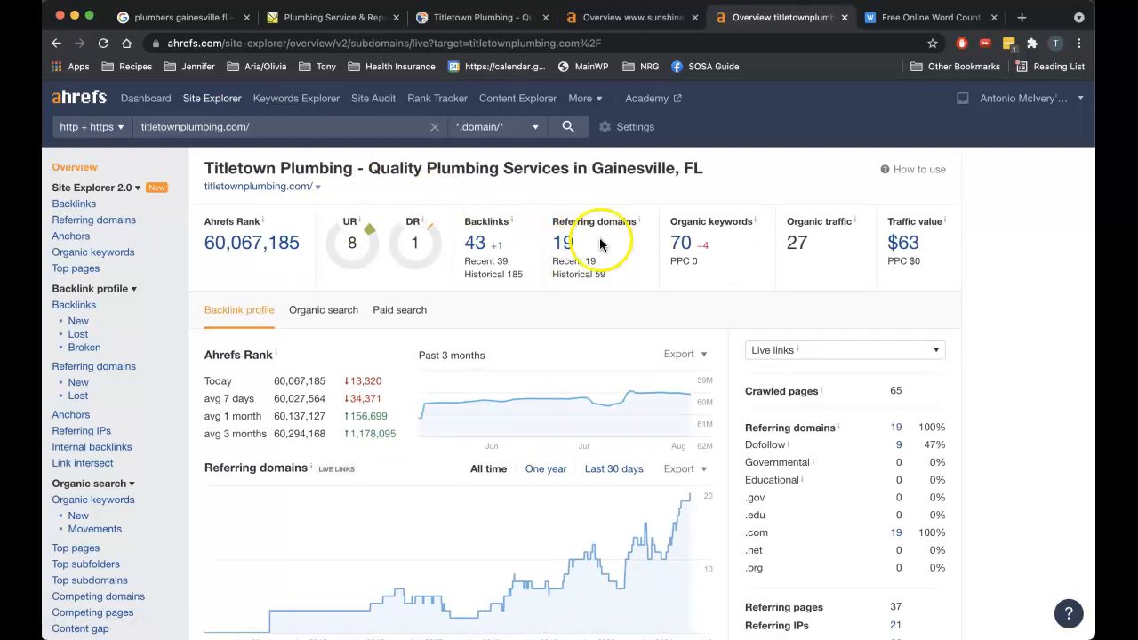
mouse_move(693, 249)
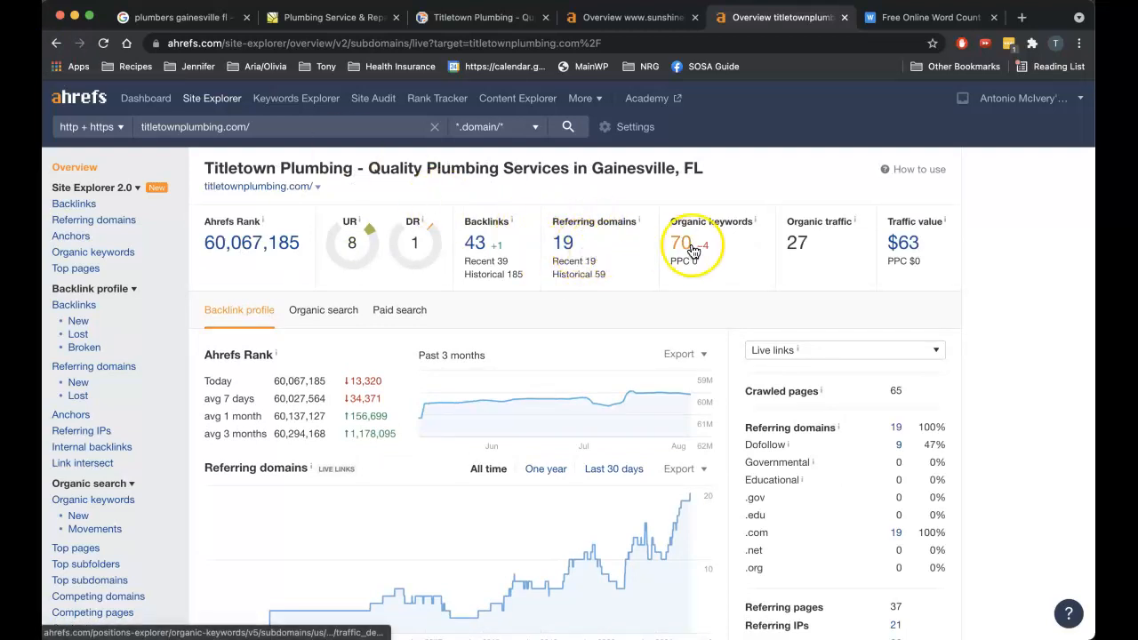
mouse_move(764, 249)
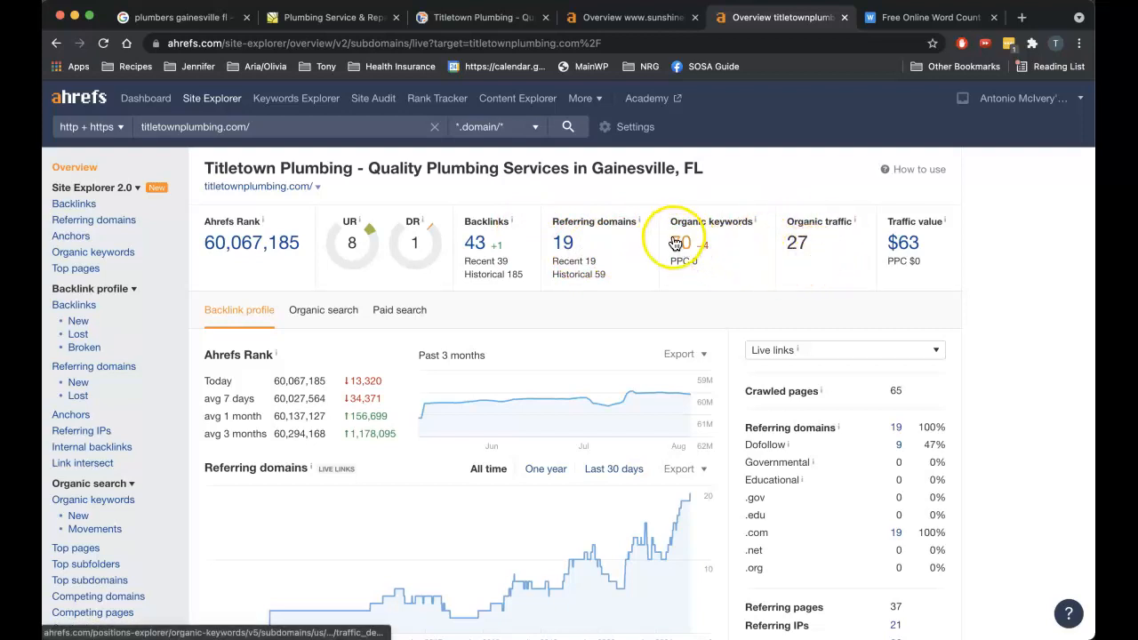
Step: Browse titletownplumbing.com's 75 organic keywords, led by 'titletown plumbing' at position 1
click(676, 242)
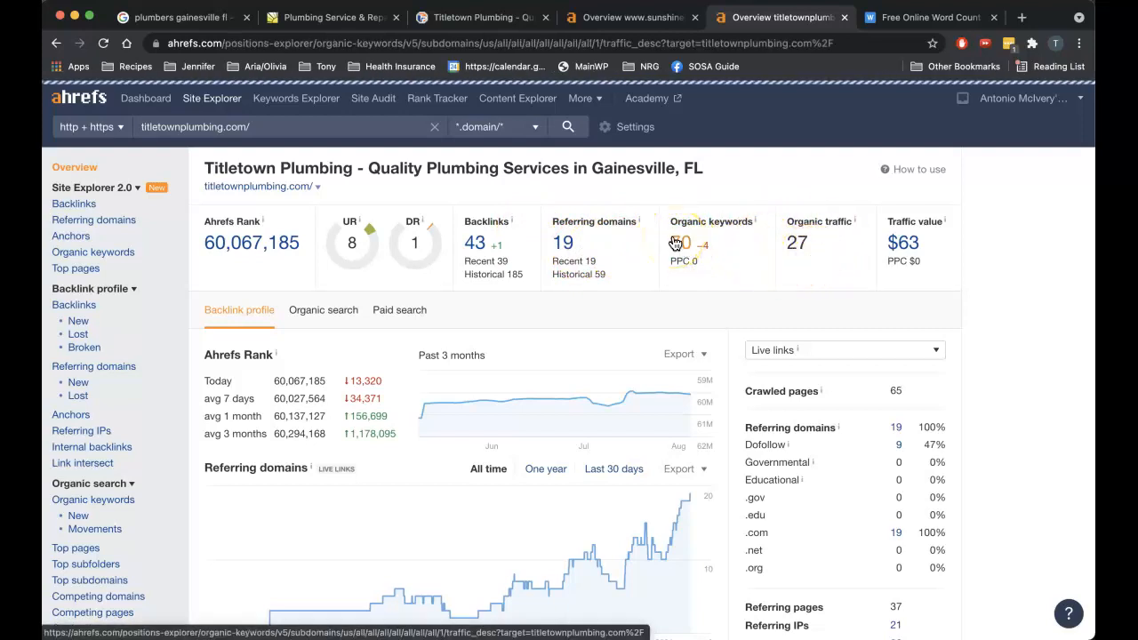
click(93, 252)
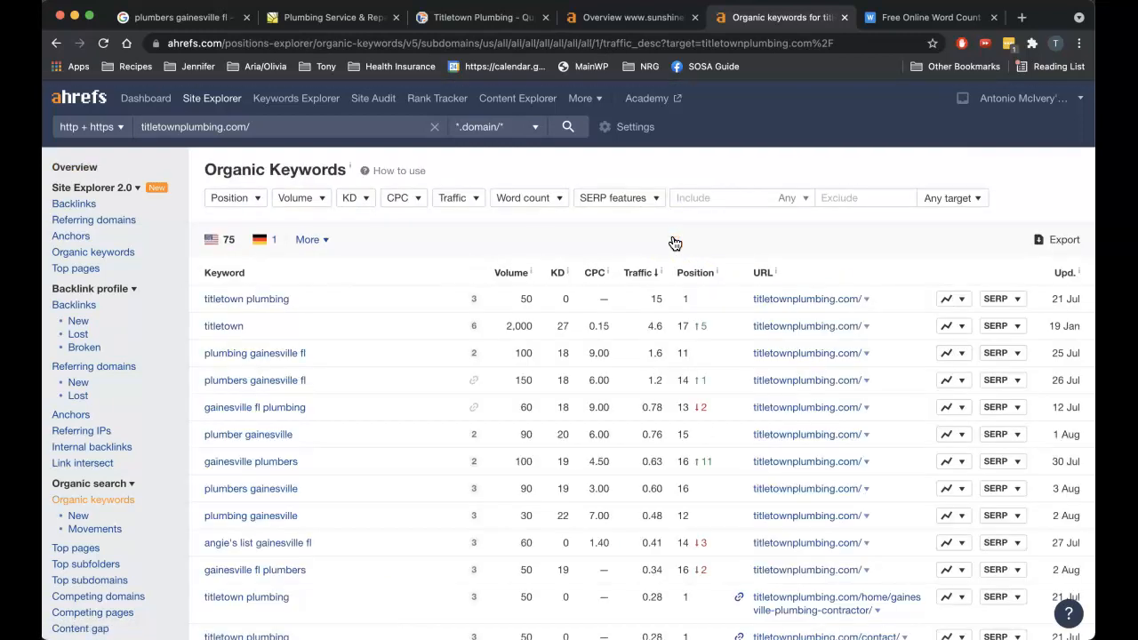
mouse_move(327, 296)
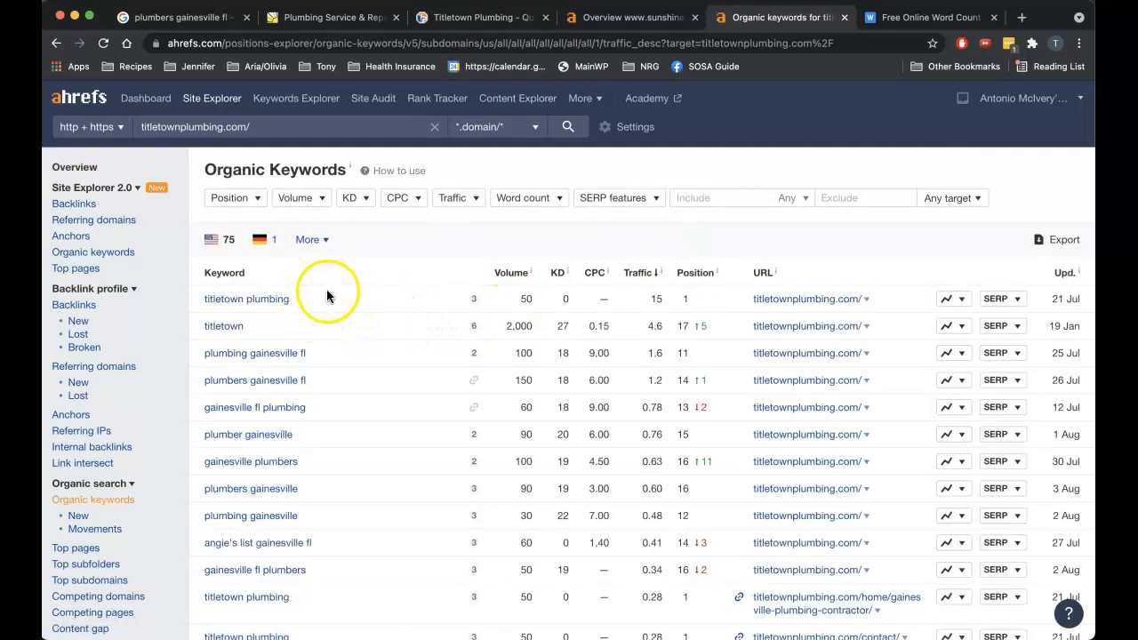
mouse_move(311, 308)
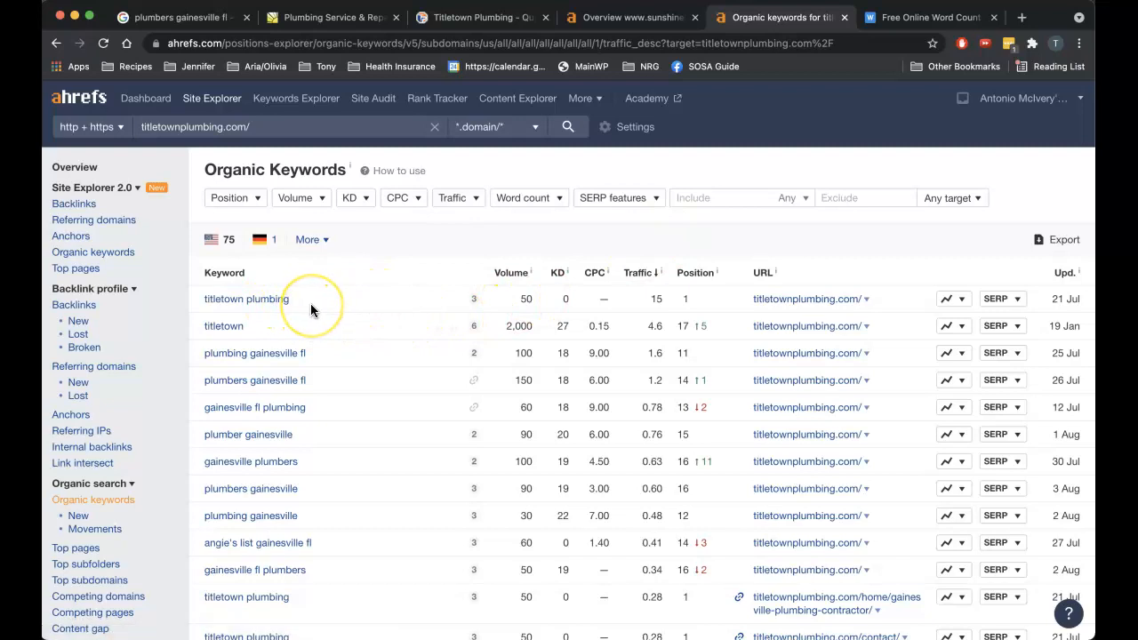
mouse_move(330, 309)
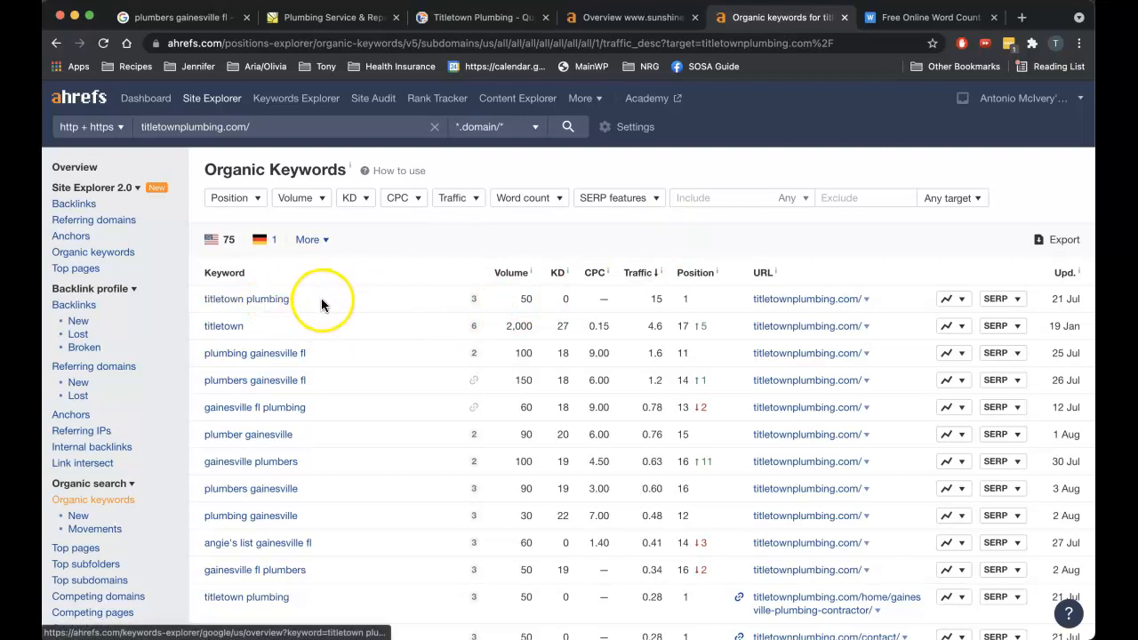
mouse_move(353, 307)
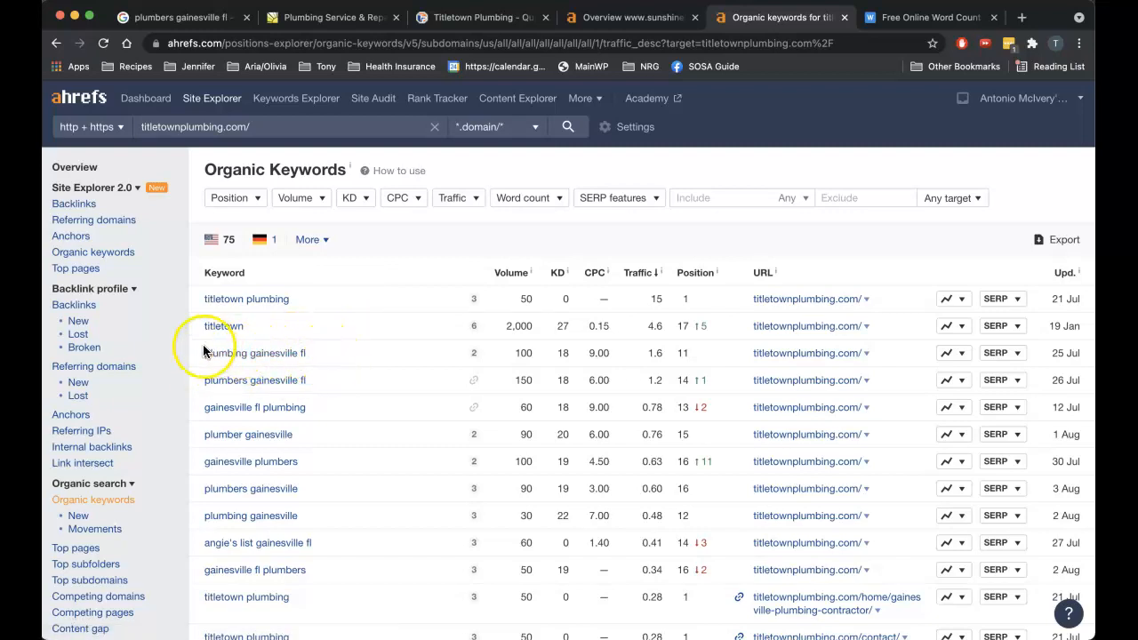
mouse_move(360, 368)
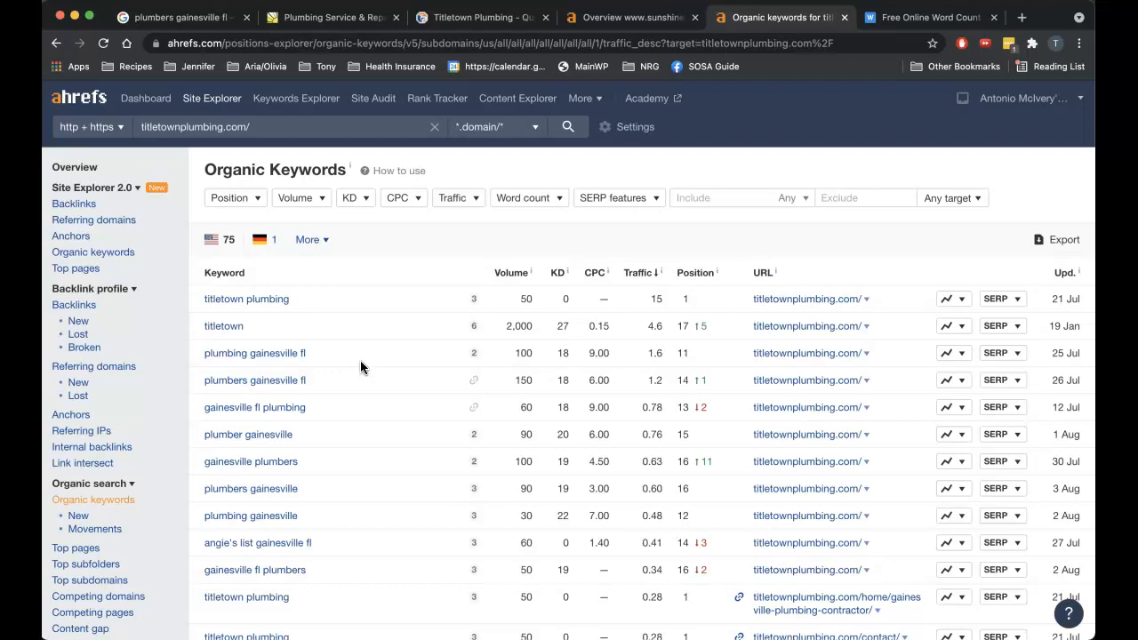
mouse_move(693, 353)
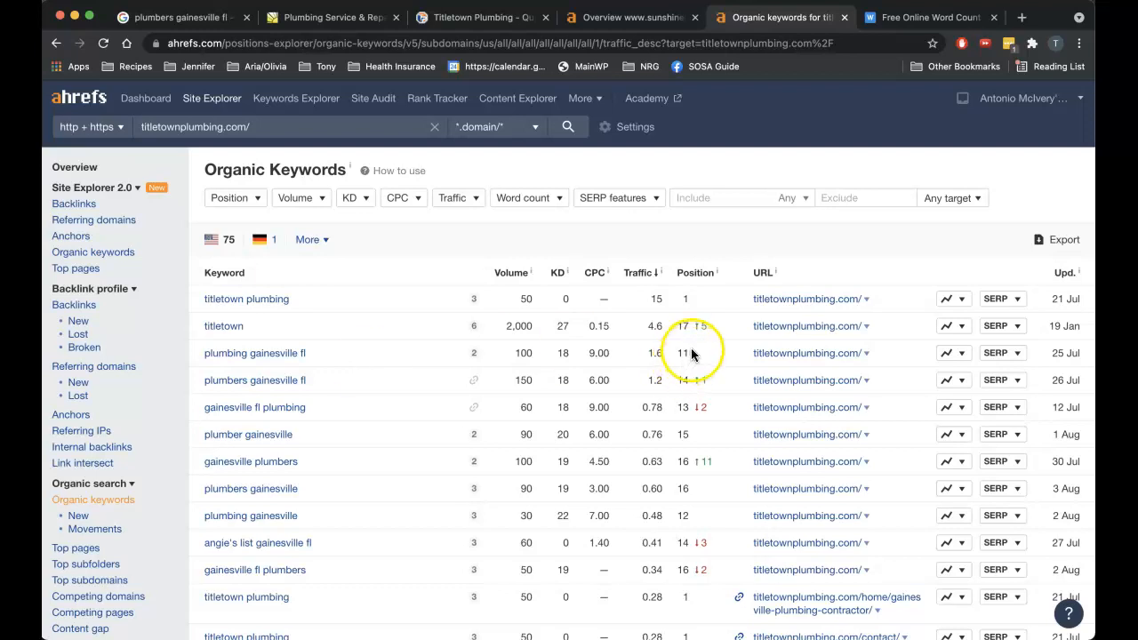
mouse_move(520, 351)
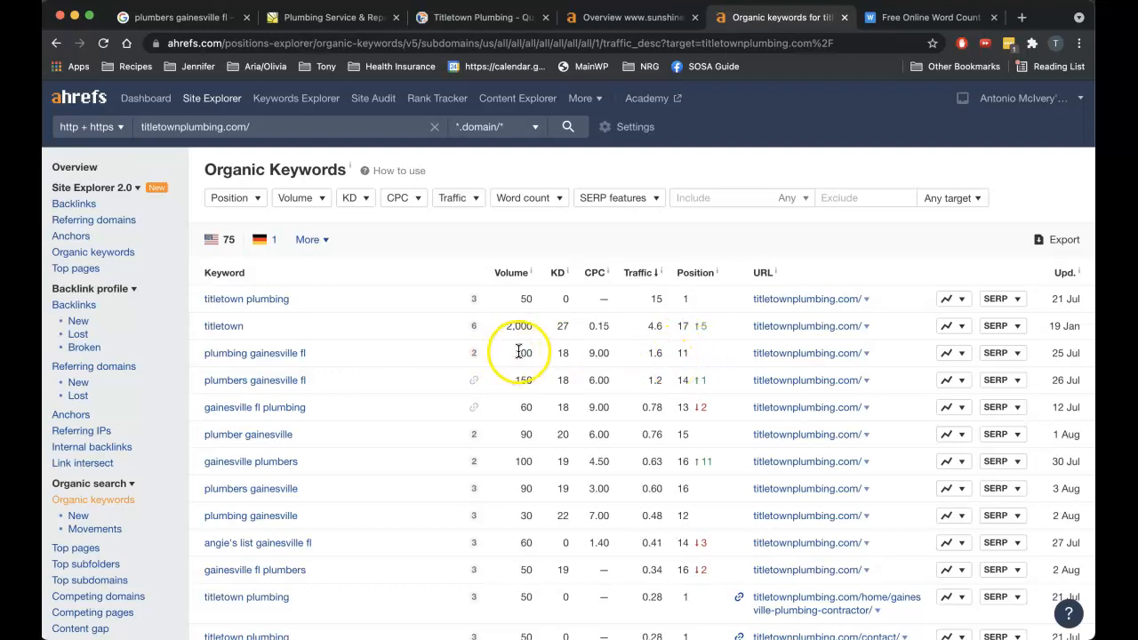
mouse_move(685, 347)
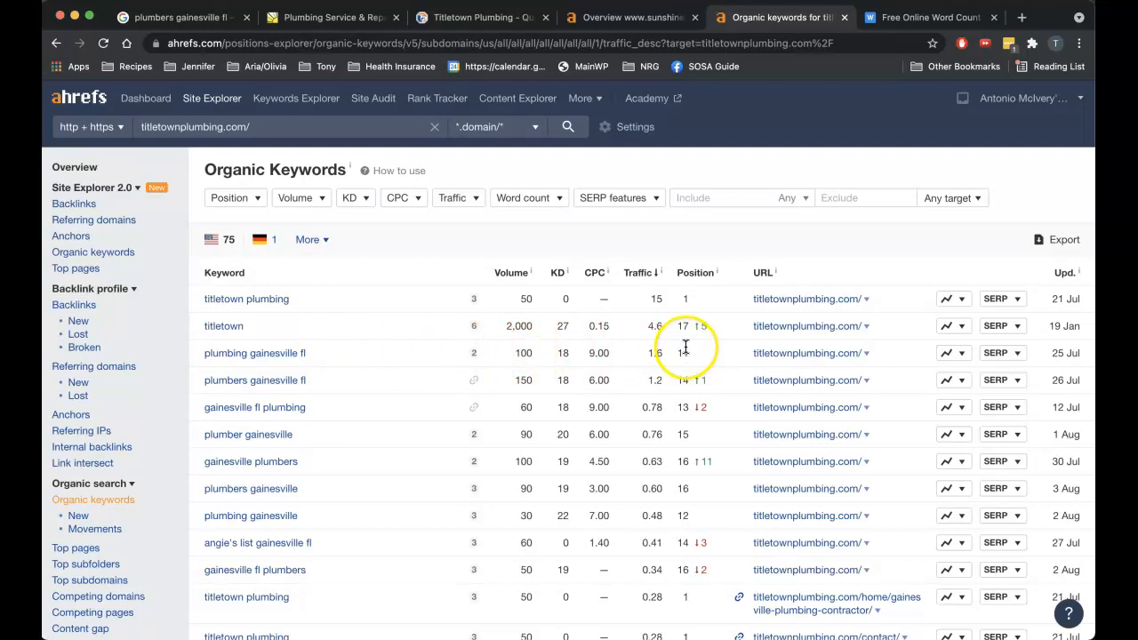
mouse_move(255, 380)
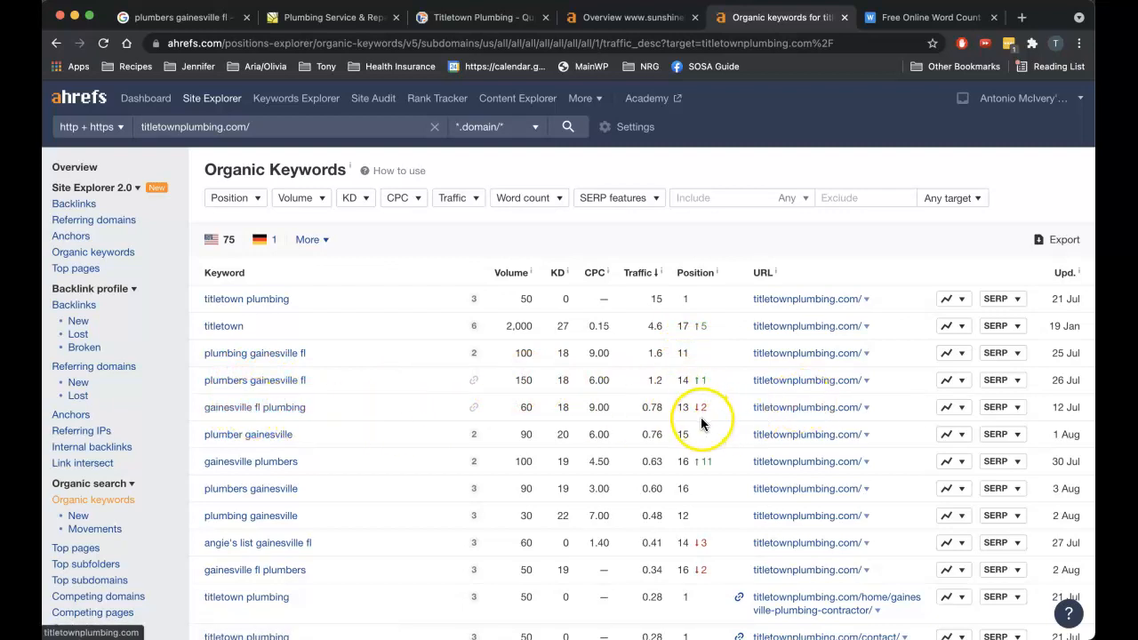
scroll(down, 3)
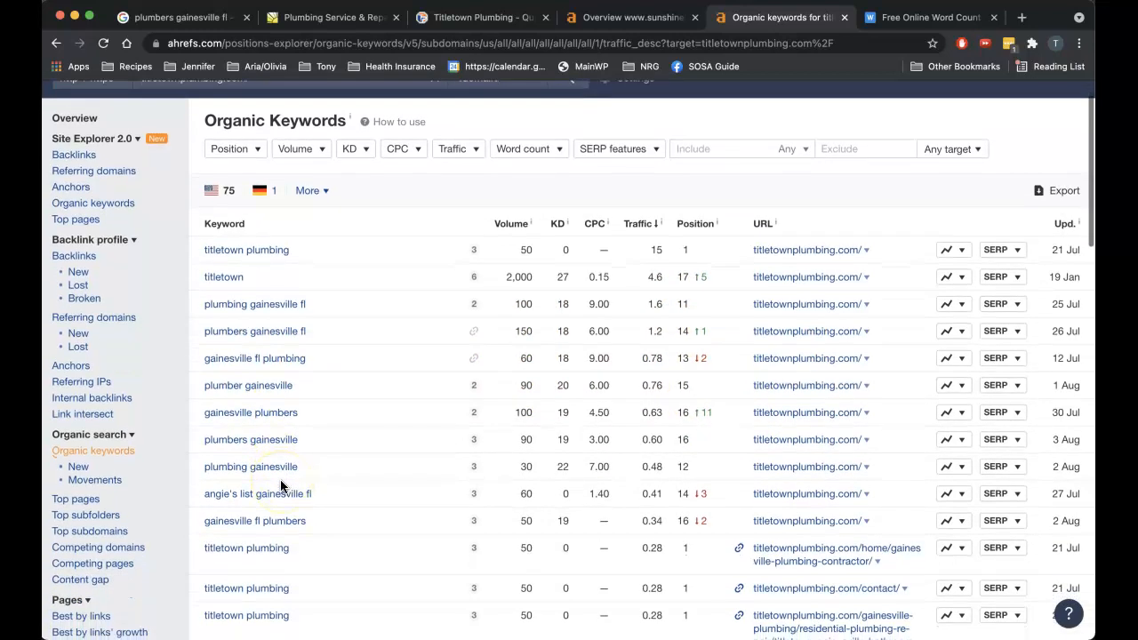
scroll(up, 3)
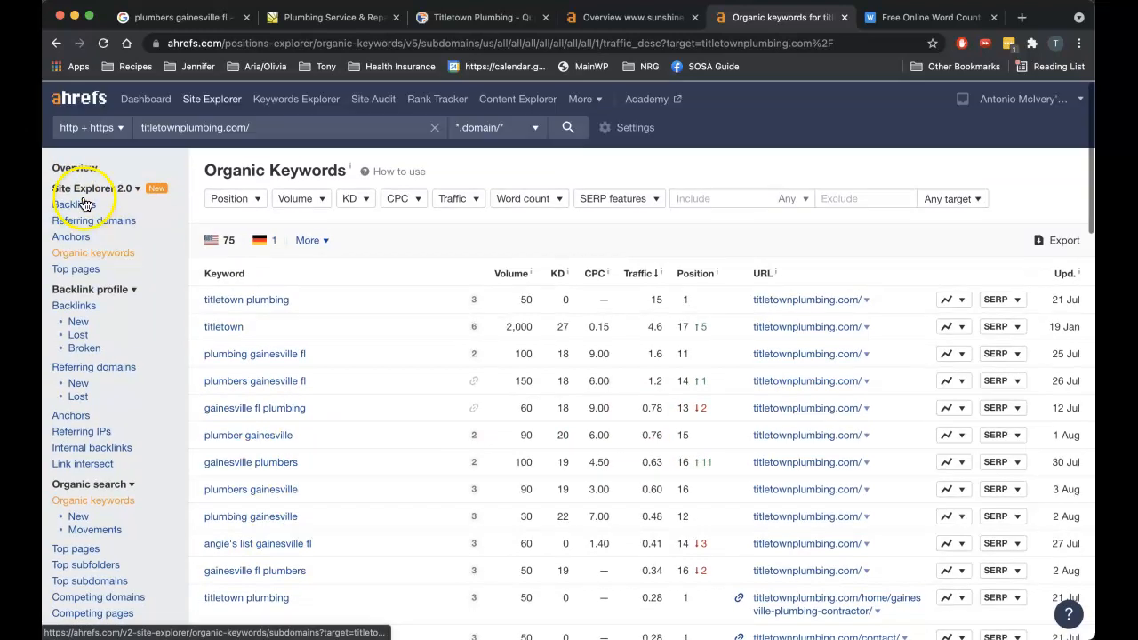
Step: Return to Ahrefs' titletownplumbing.com overview showing DR 1, 43 backlinks and 70 organic keywords
click(74, 167)
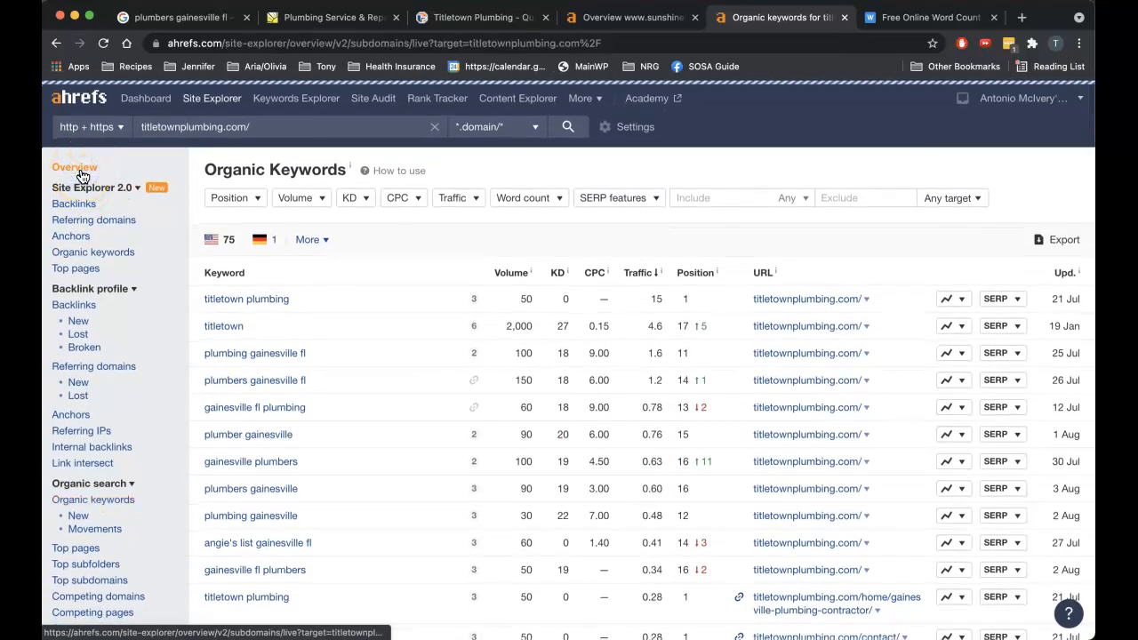
click(75, 167)
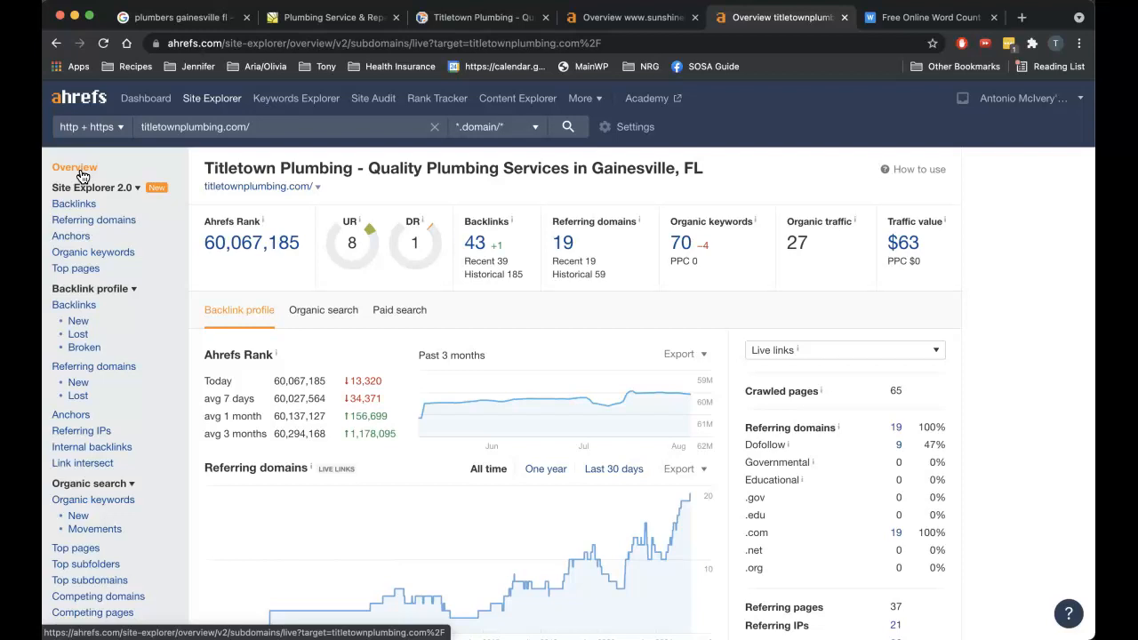
mouse_move(460, 19)
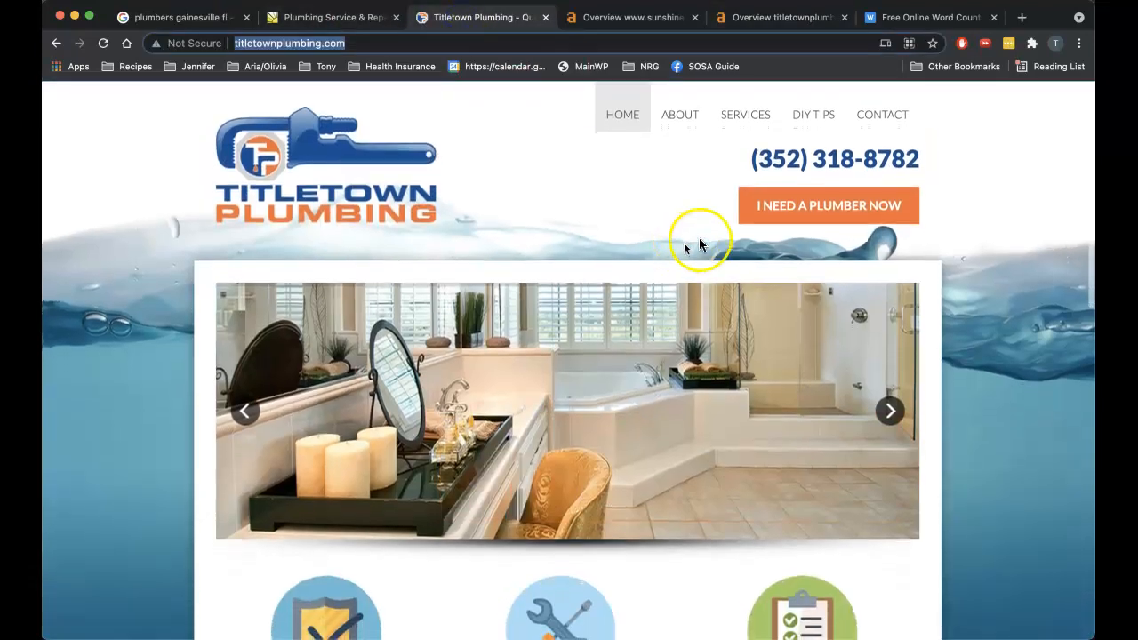
mouse_move(1008, 380)
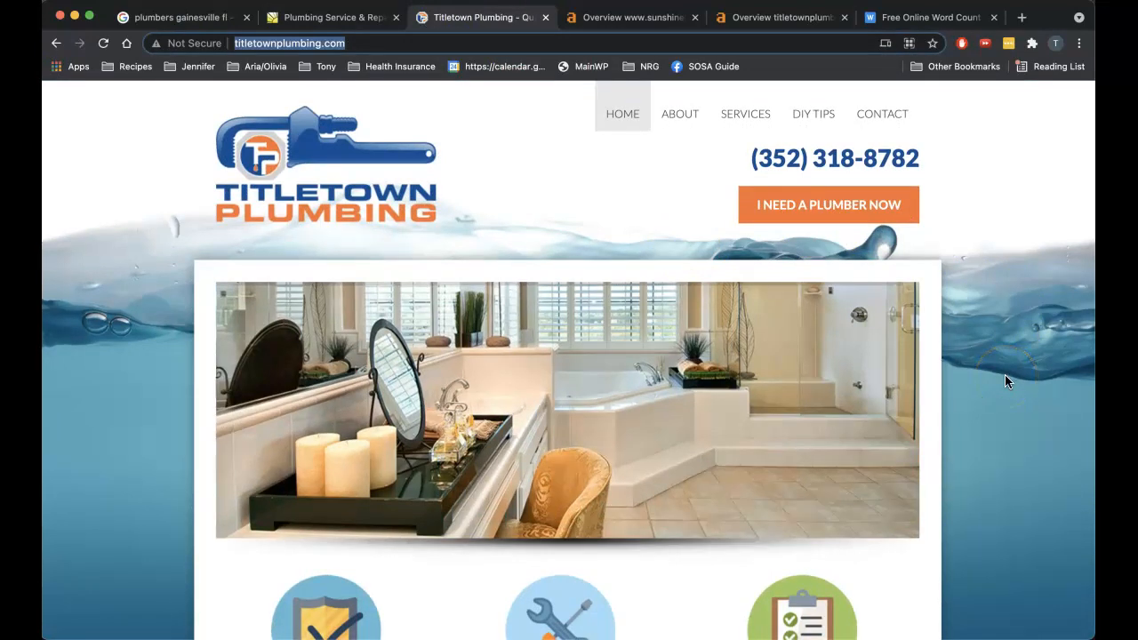